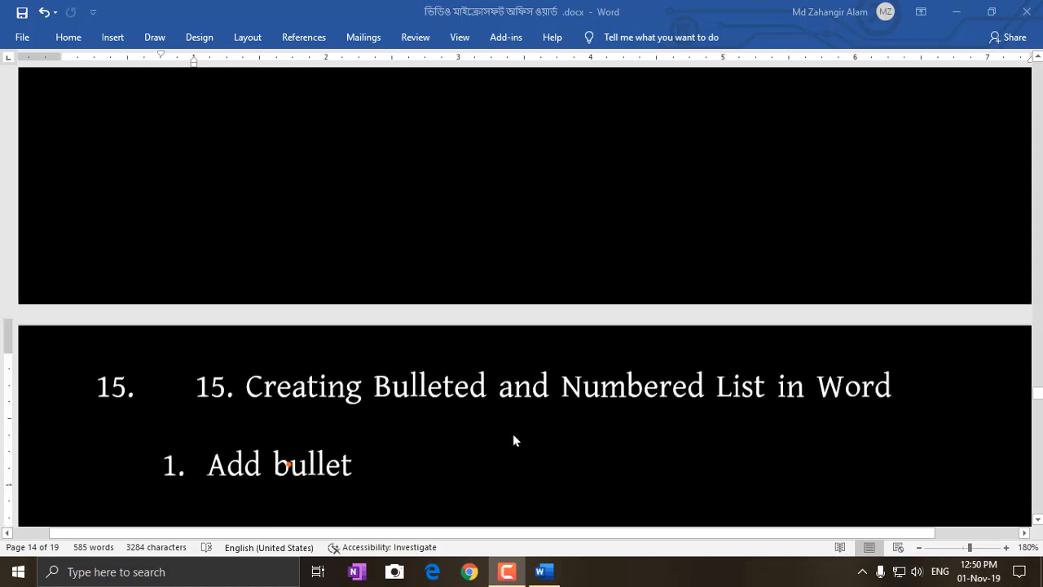
Scroll through the lesson outline toward the practice document headings
{"action": "scroll", "scroll_direction": "down", "scroll_amount": 3}
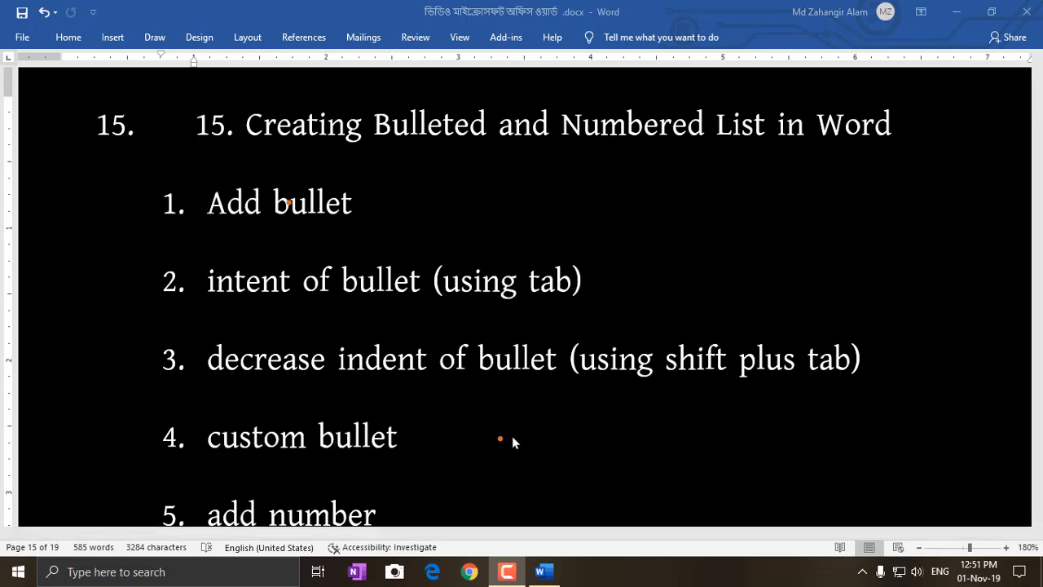
{"action": "mouse_move", "coordinate": [229, 242]}
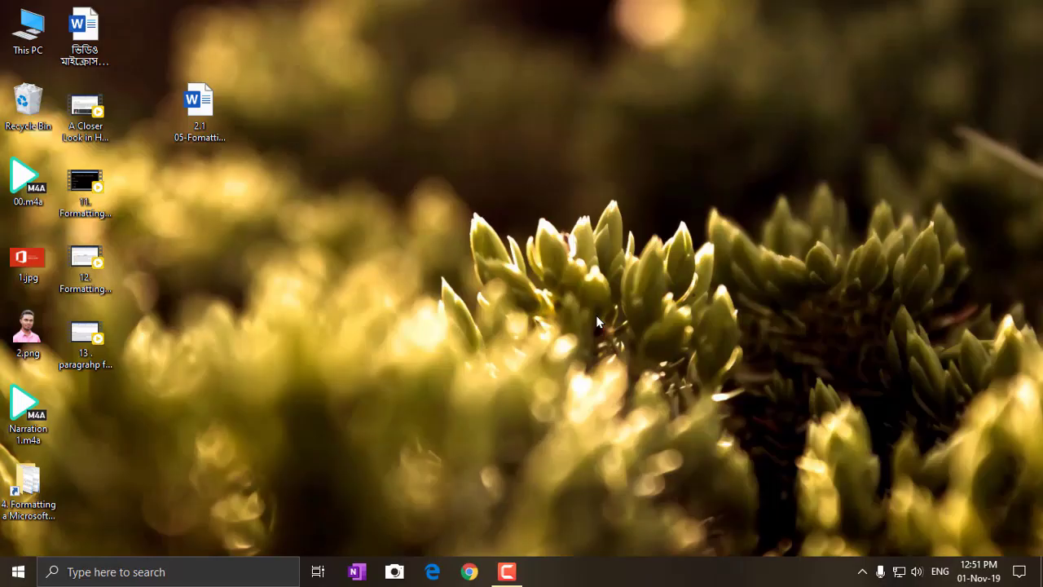
{"action": "mouse_move", "coordinate": [534, 392]}
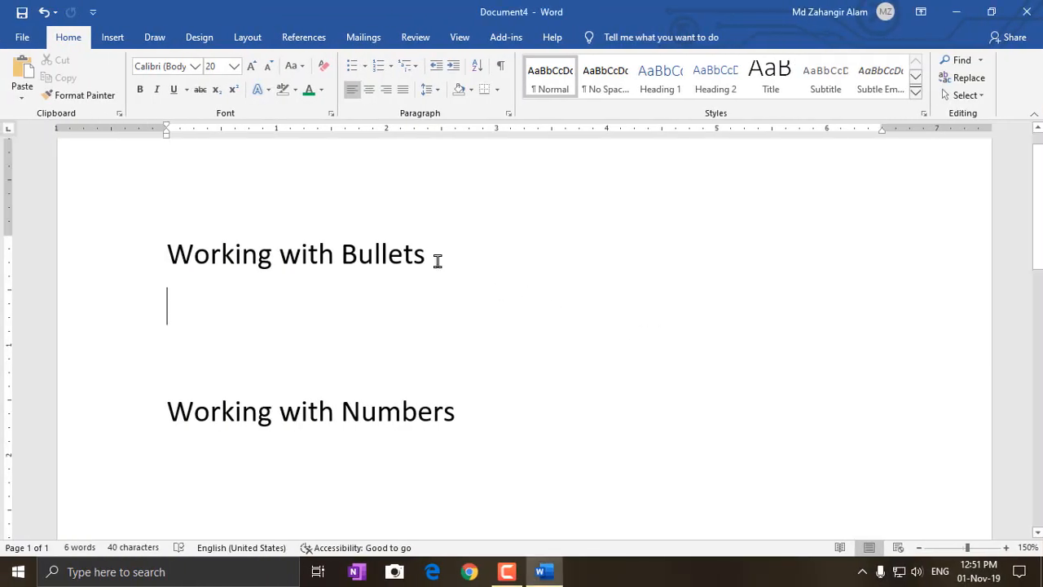
{"action": "mouse_move", "coordinate": [404, 225]}
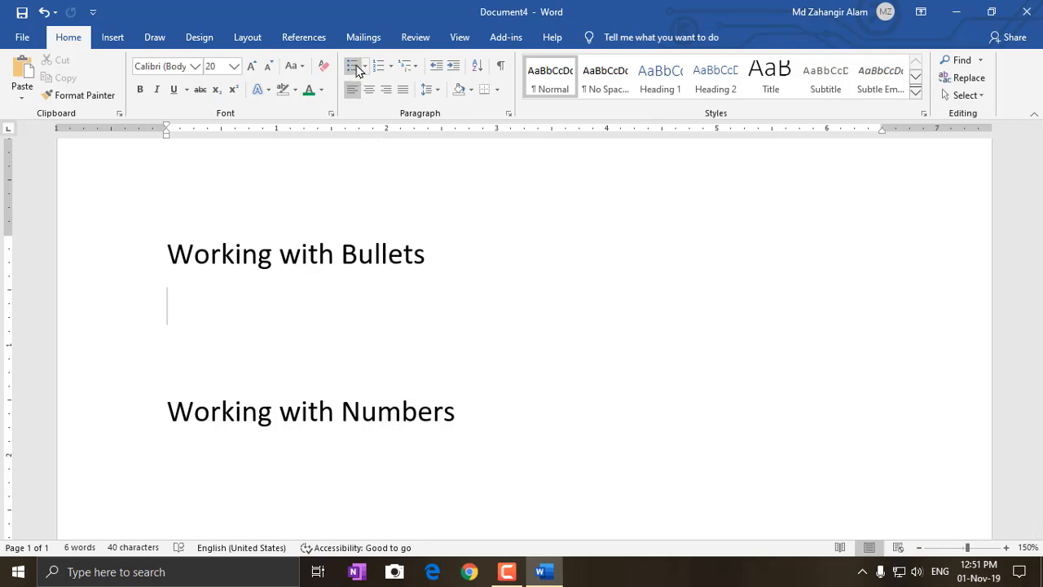
Start a bulleted list with items Class one and Class two
{"action": "left_click", "coordinate": [352, 65]}
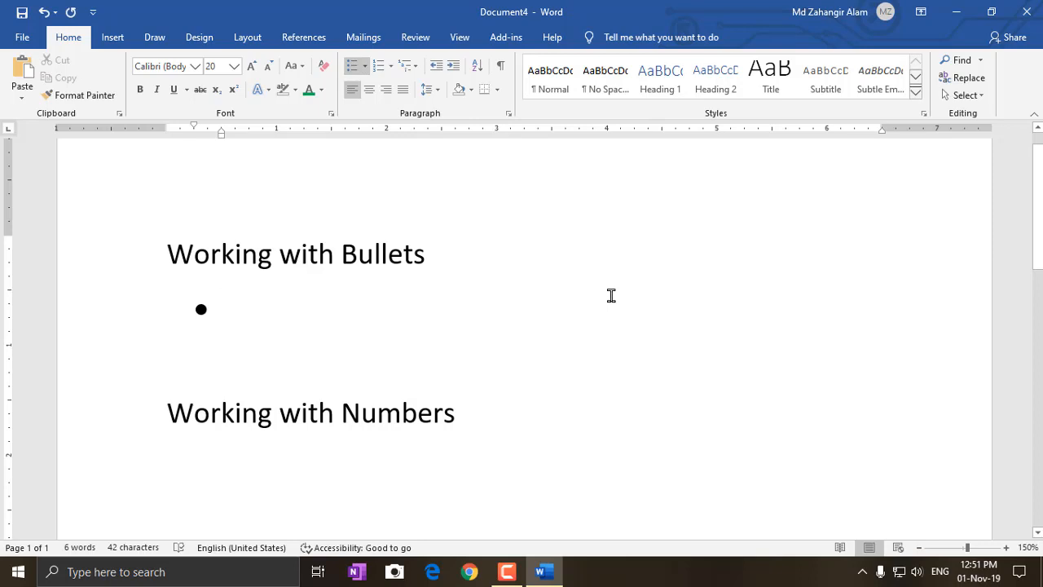
{"action": "type", "text": "cla"}
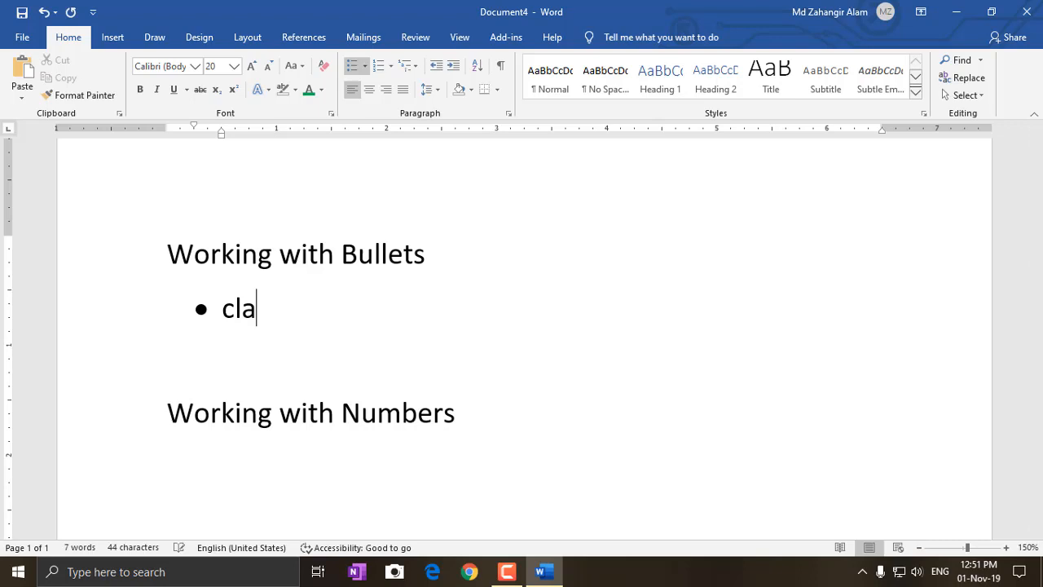
{"action": "type", "text": "Class one"}
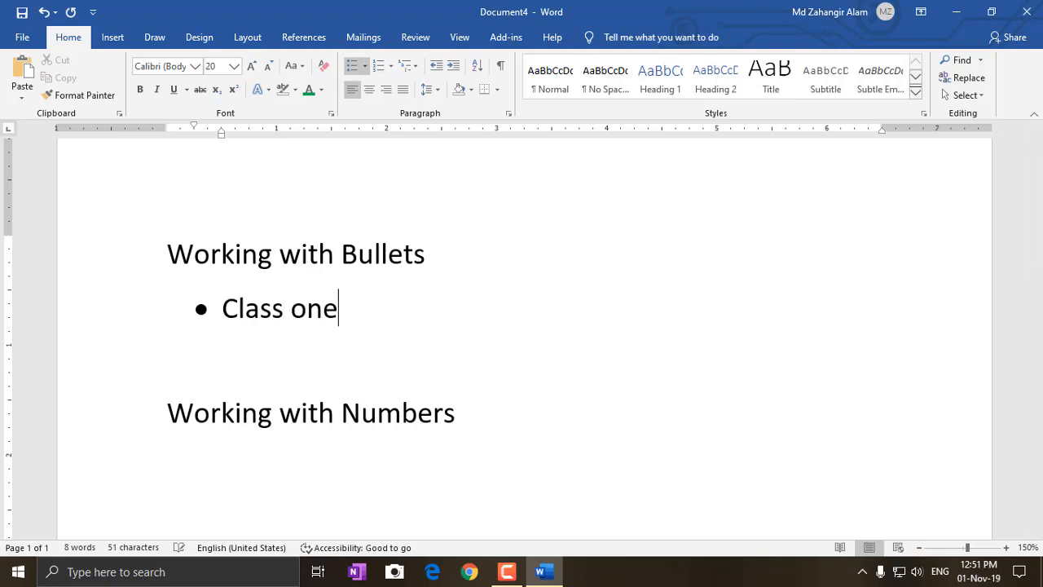
{"action": "type", "text": "Class"}
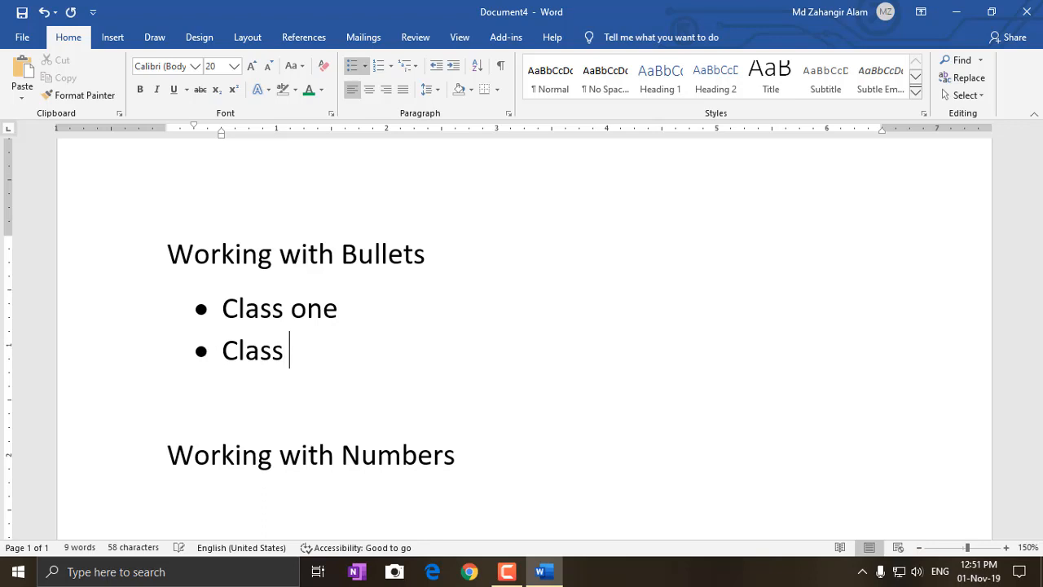
{"action": "type", "text": "t"}
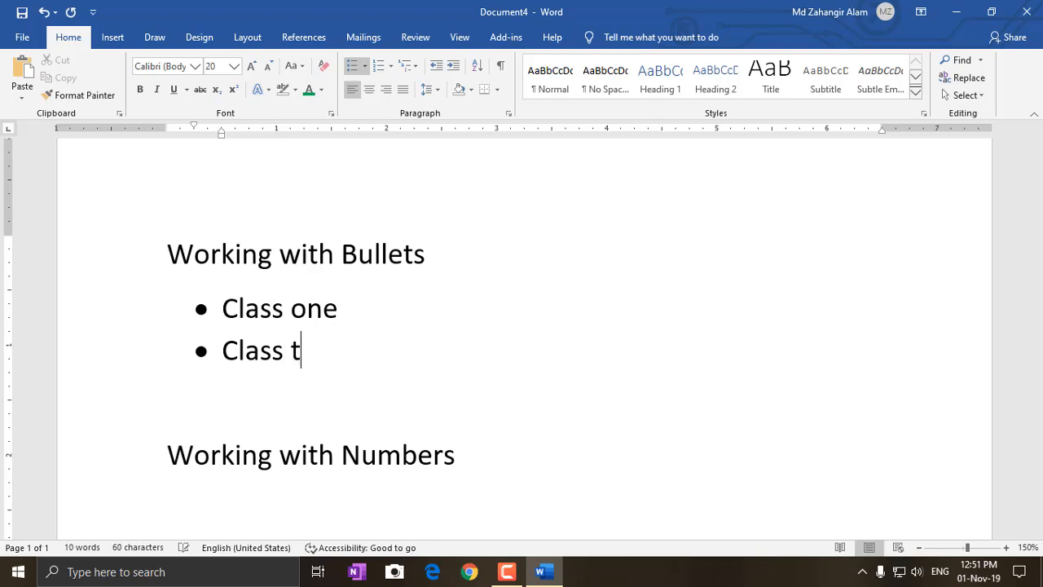
{"action": "type", "text": "wo"}
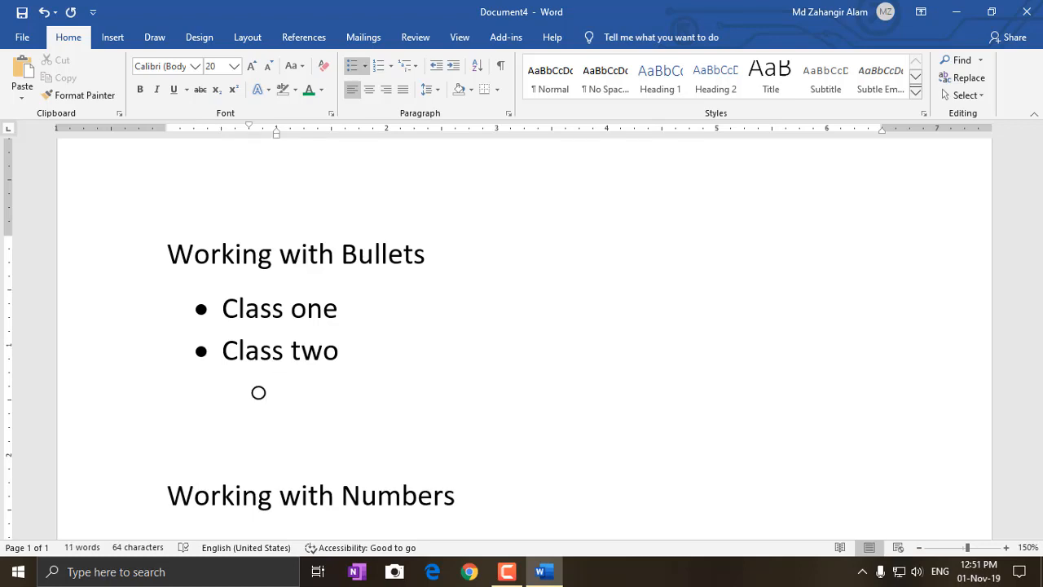
Add sub-bullets Bangla version and English version under Class two, then return to the top level
{"action": "type", "text": "b"}
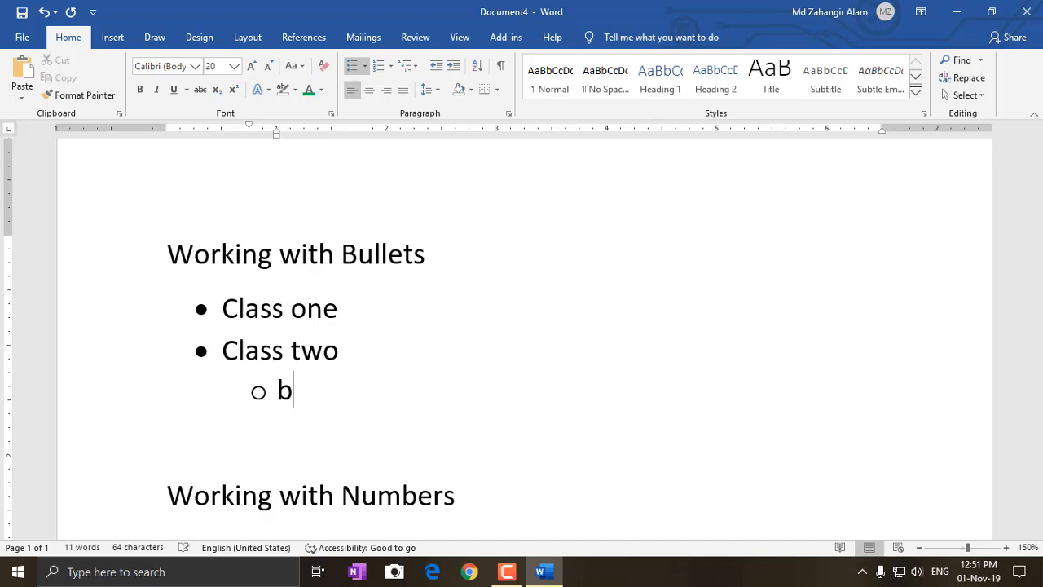
{"action": "type", "text": "Ba"}
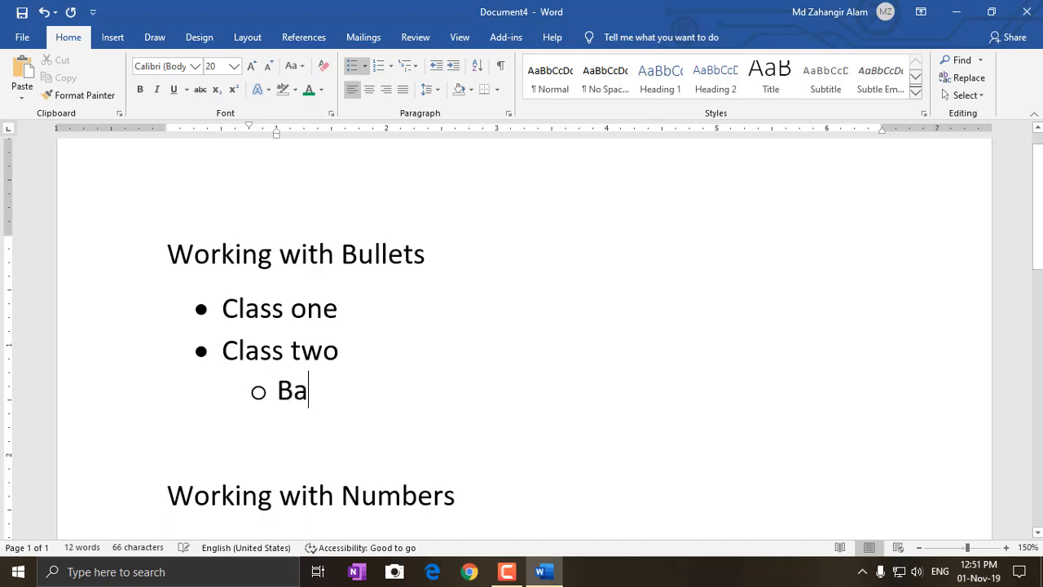
{"action": "type", "text": "nglaa"}
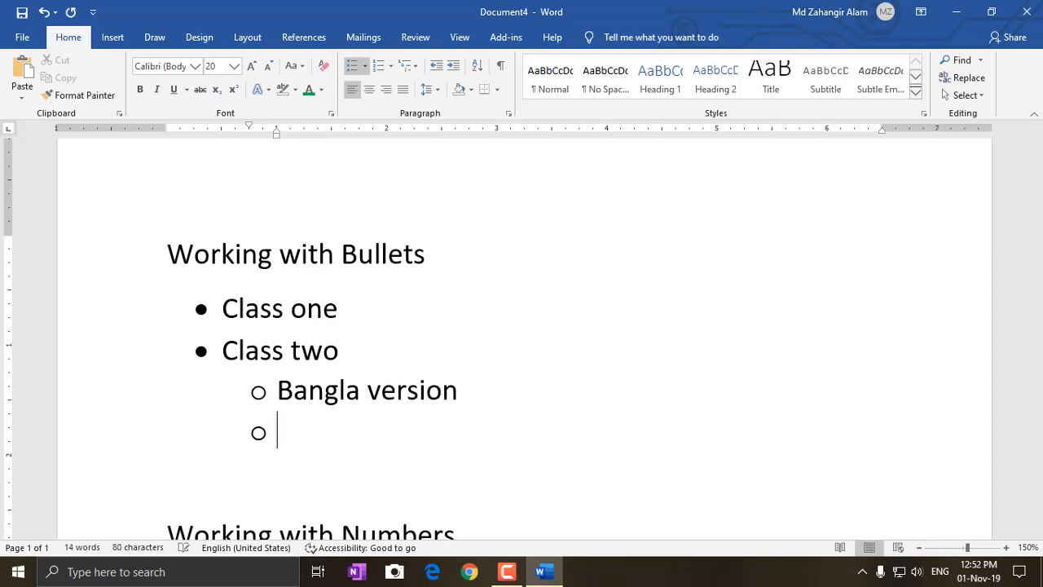
{"action": "type", "text": "Engli"}
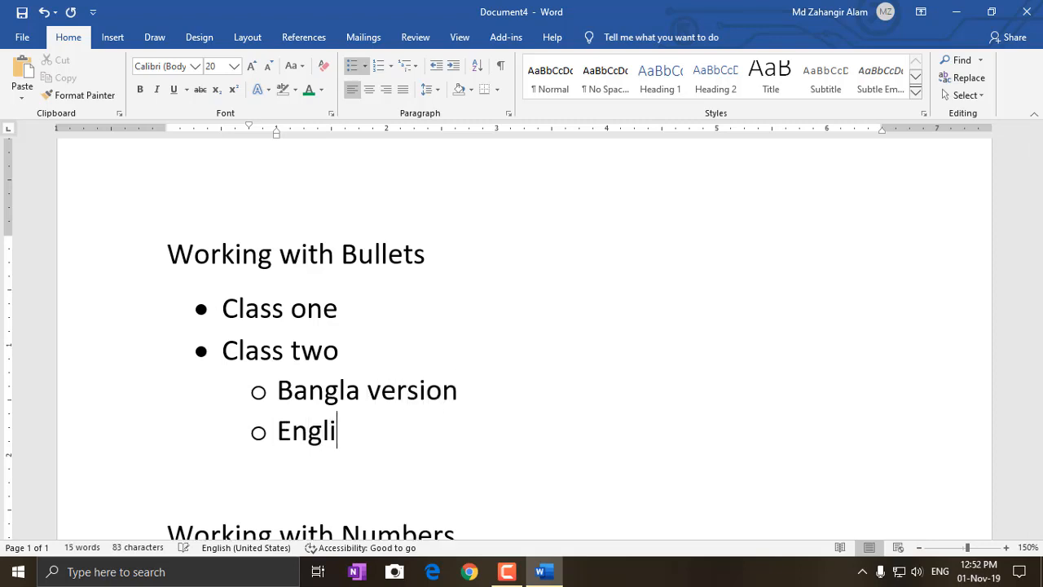
{"action": "type", "text": "sh versi"}
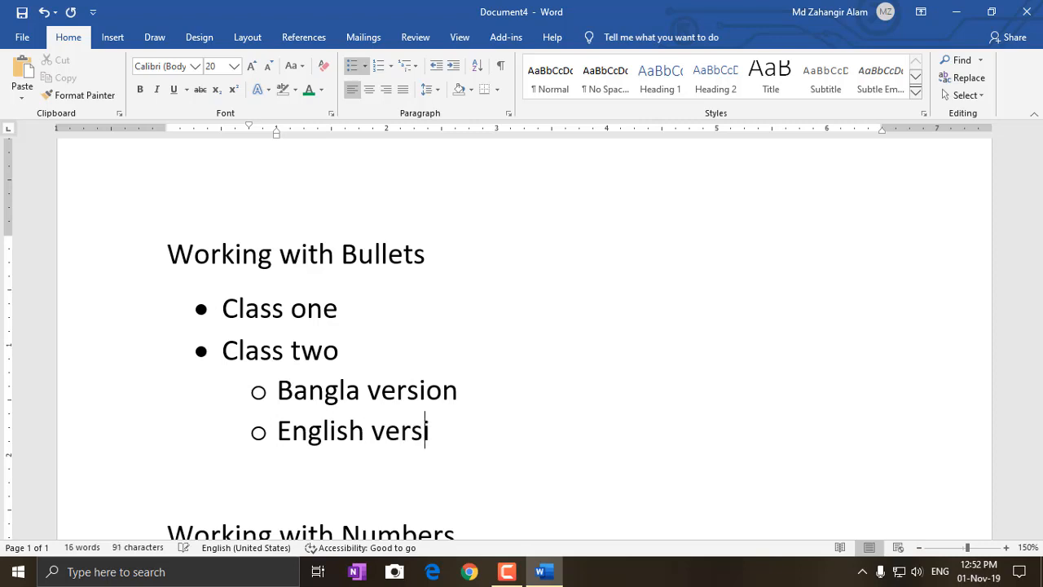
{"action": "type", "text": "on"}
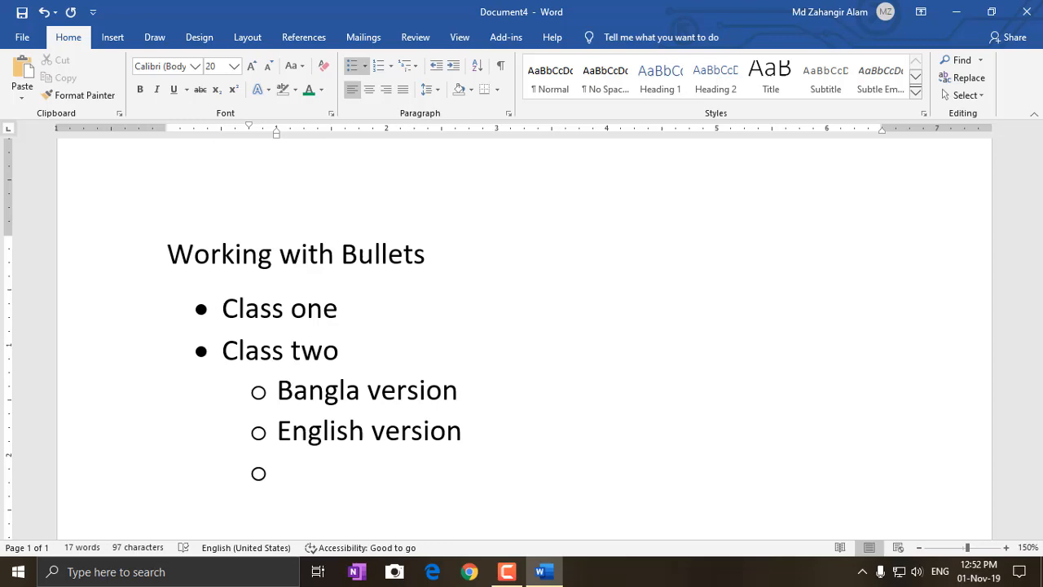
{"action": "key", "text": "Shift+Tab"}
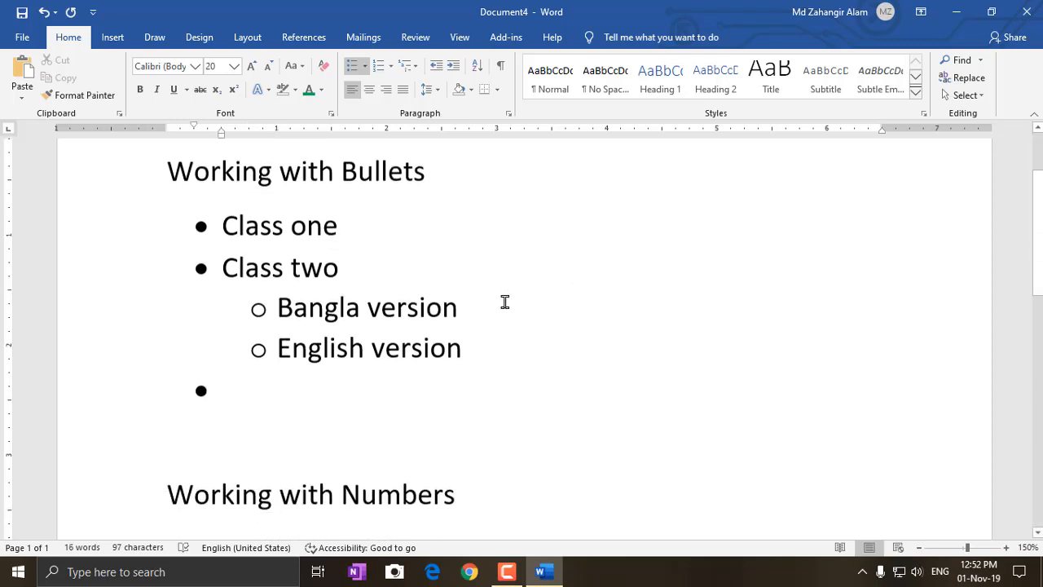
Add Class Three as a main bullet with an empty indented sub-bullet beneath it
{"action": "scroll", "scroll_direction": "down", "scroll_amount": 3}
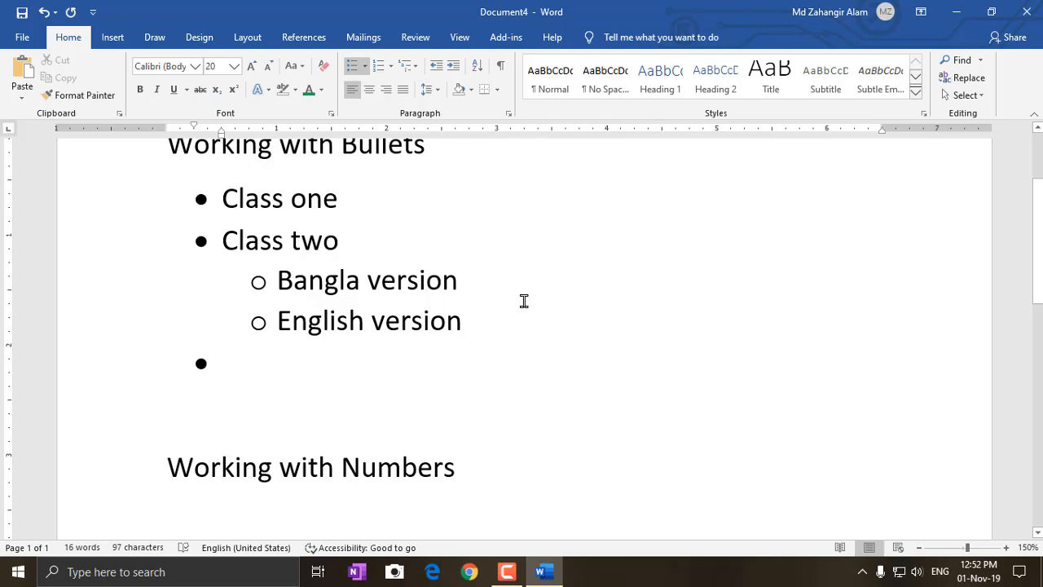
{"action": "type", "text": "Class Three"}
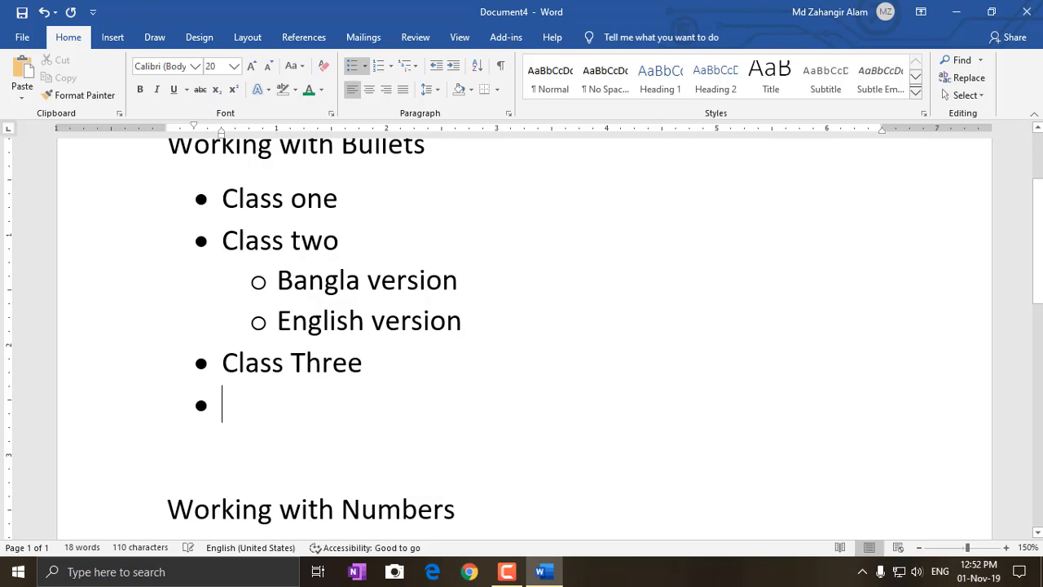
{"action": "key", "text": "Tab"}
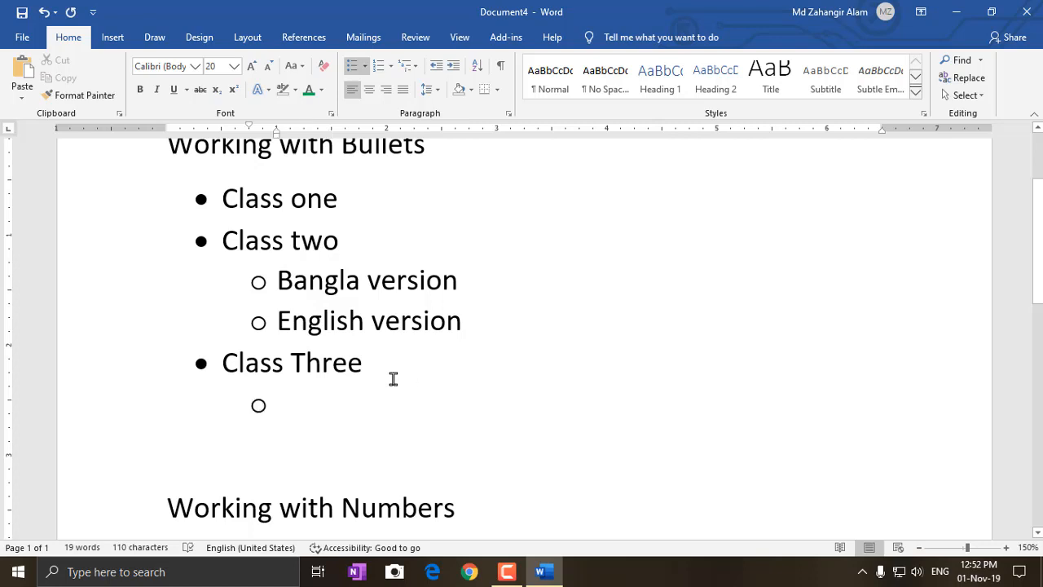
{"action": "scroll", "scroll_direction": "down", "scroll_amount": 3}
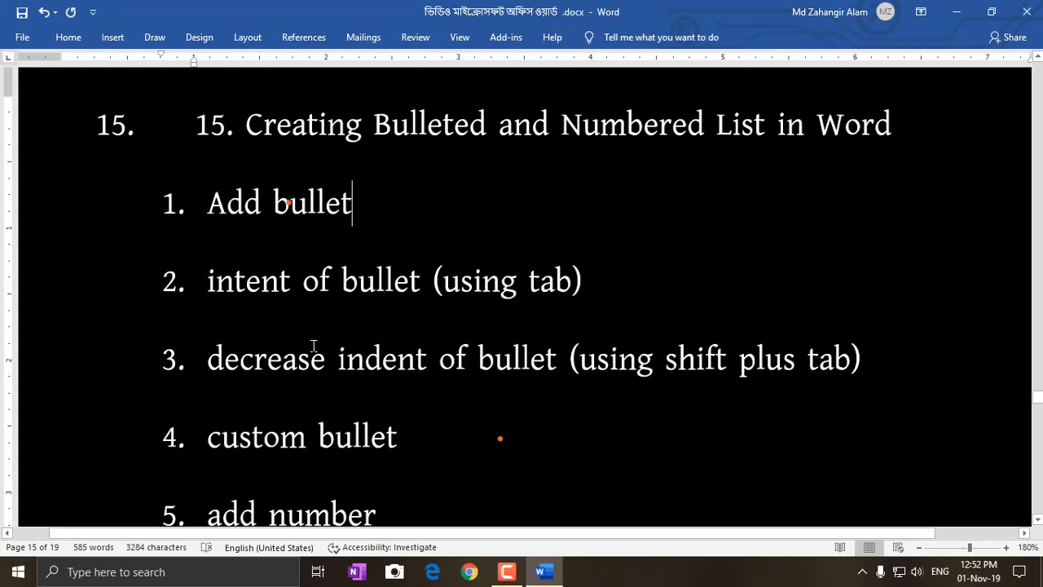
{"action": "mouse_move", "coordinate": [329, 381]}
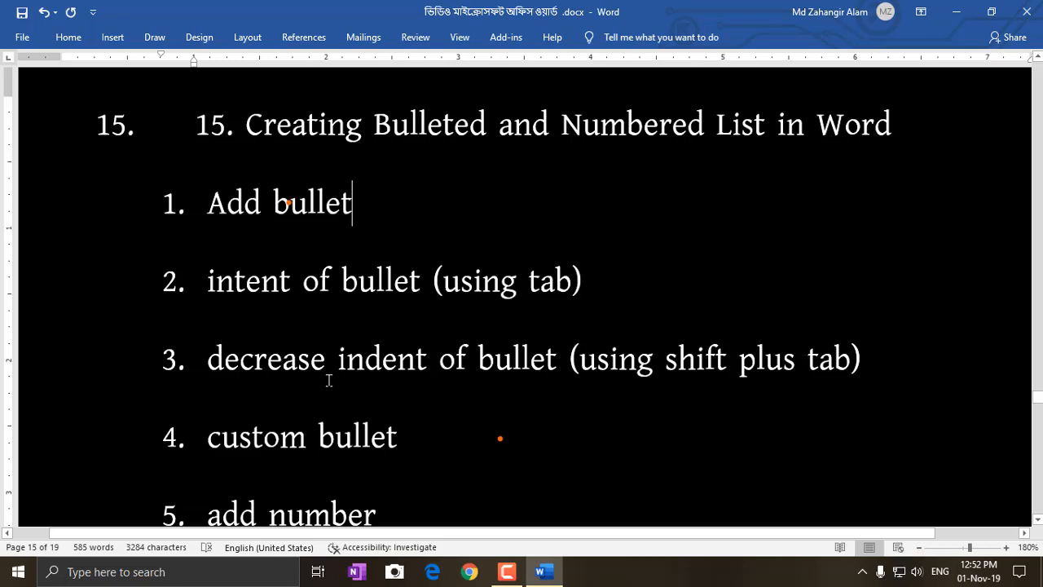
{"action": "scroll", "scroll_direction": "down", "scroll_amount": 3}
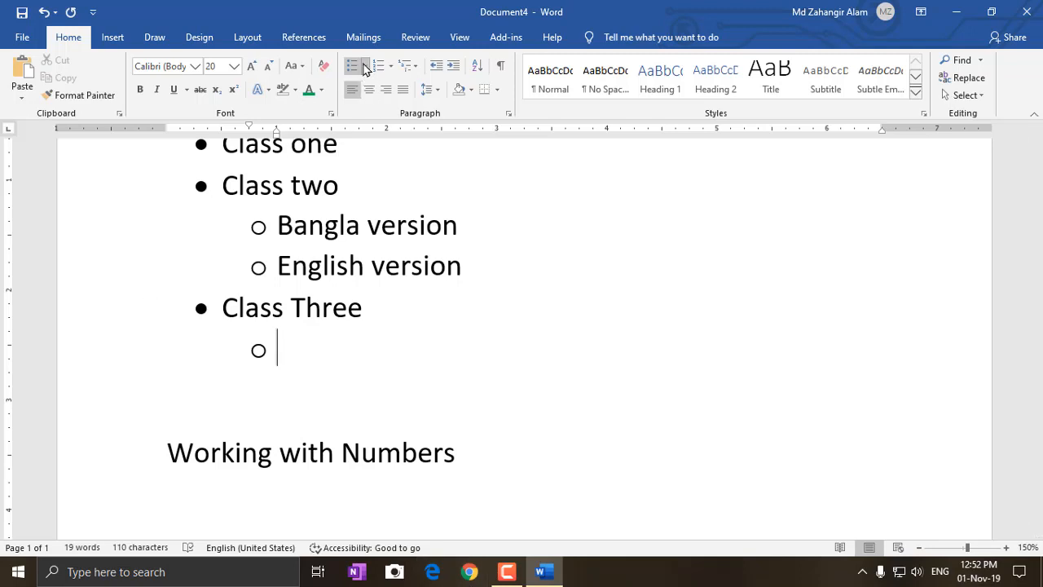
Give the sub-item bullets the check-mark symbol from the bullet library
{"action": "left_click", "coordinate": [352, 66]}
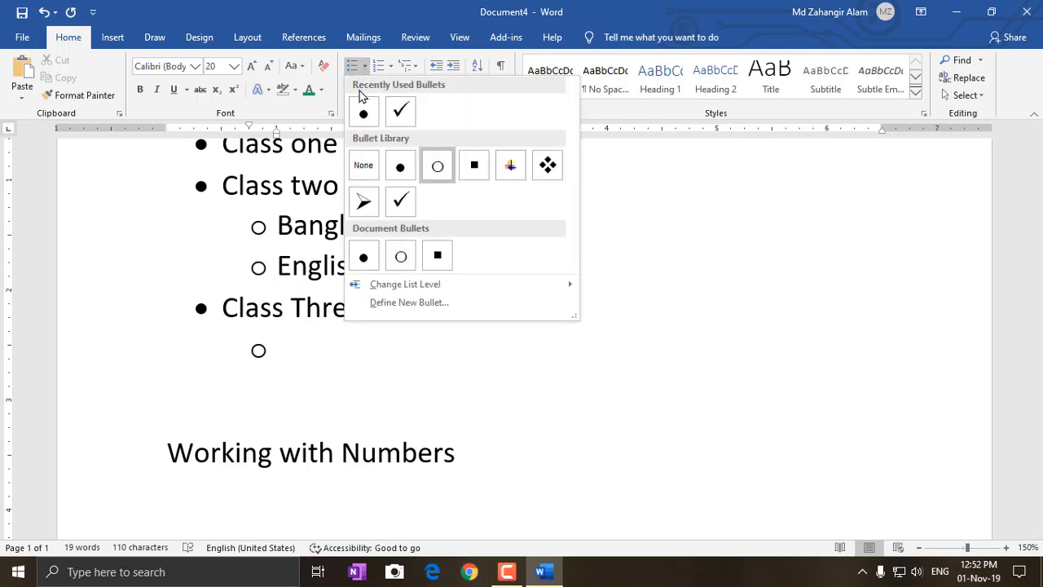
{"action": "left_click", "coordinate": [548, 164]}
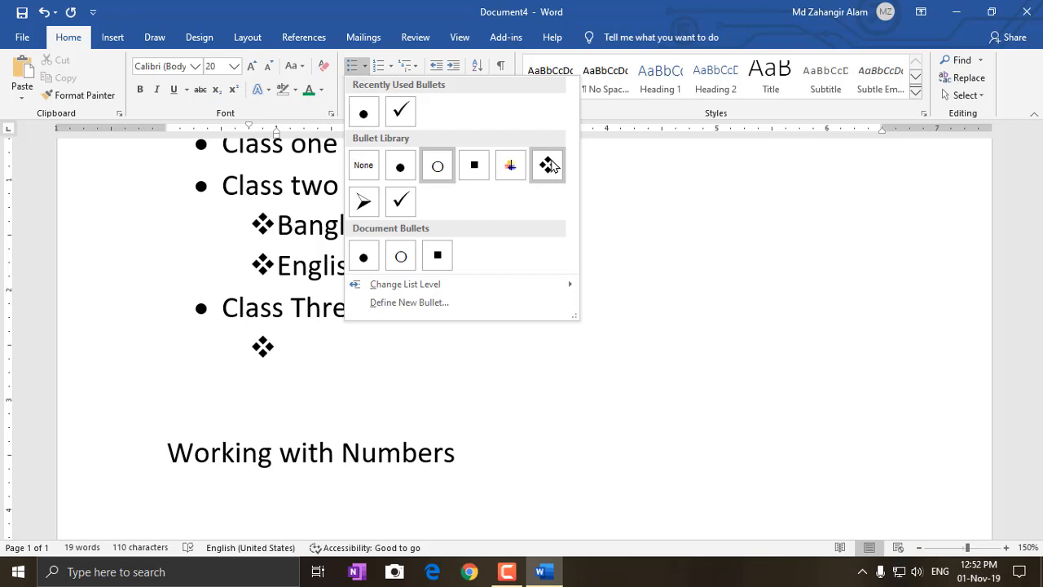
{"action": "left_click", "coordinate": [401, 202]}
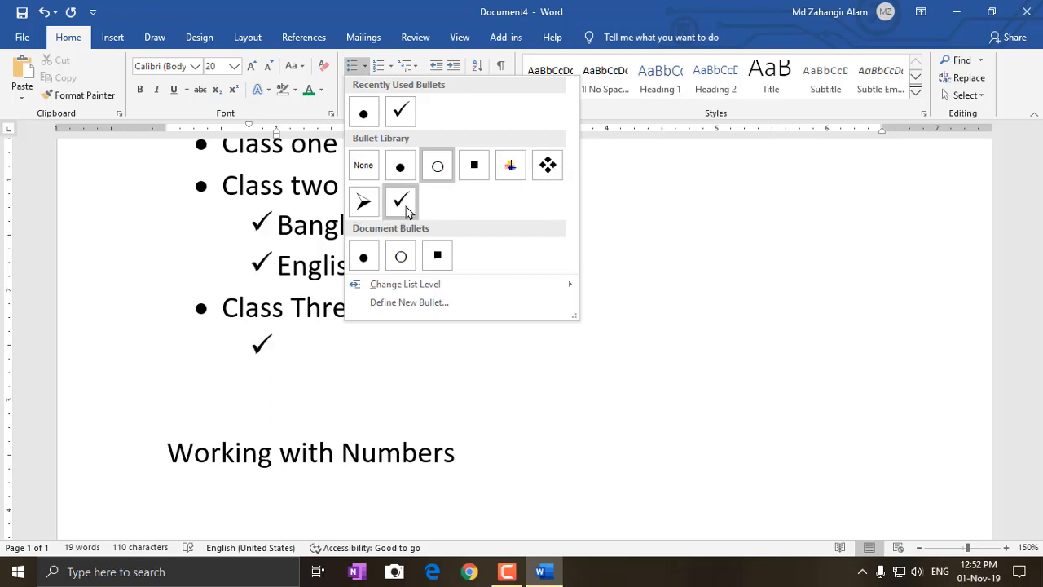
Give the main Class bullets the four-diamond symbol from the bullet library
{"action": "left_click", "coordinate": [401, 202]}
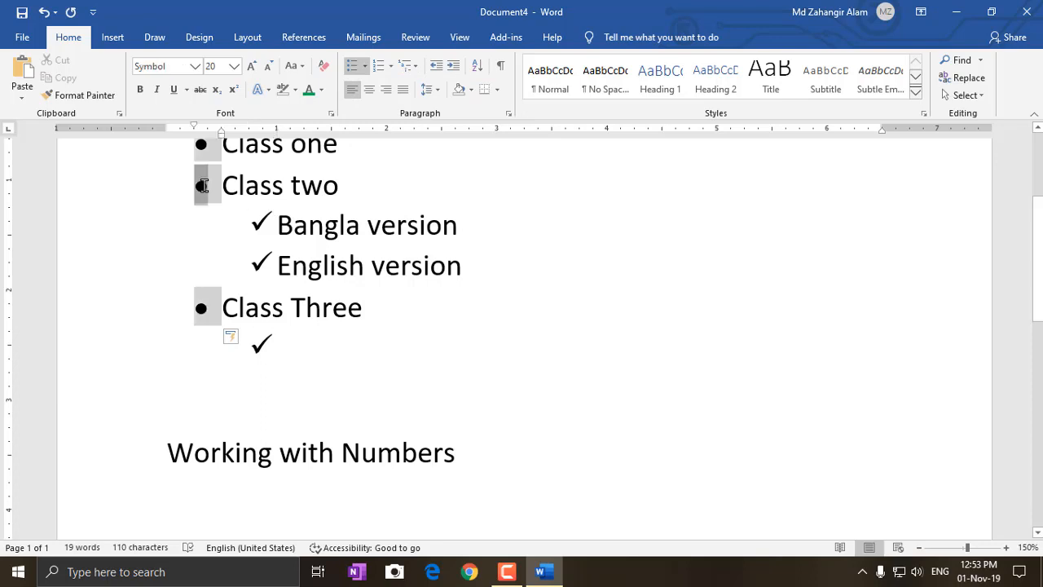
{"action": "left_click", "coordinate": [356, 66]}
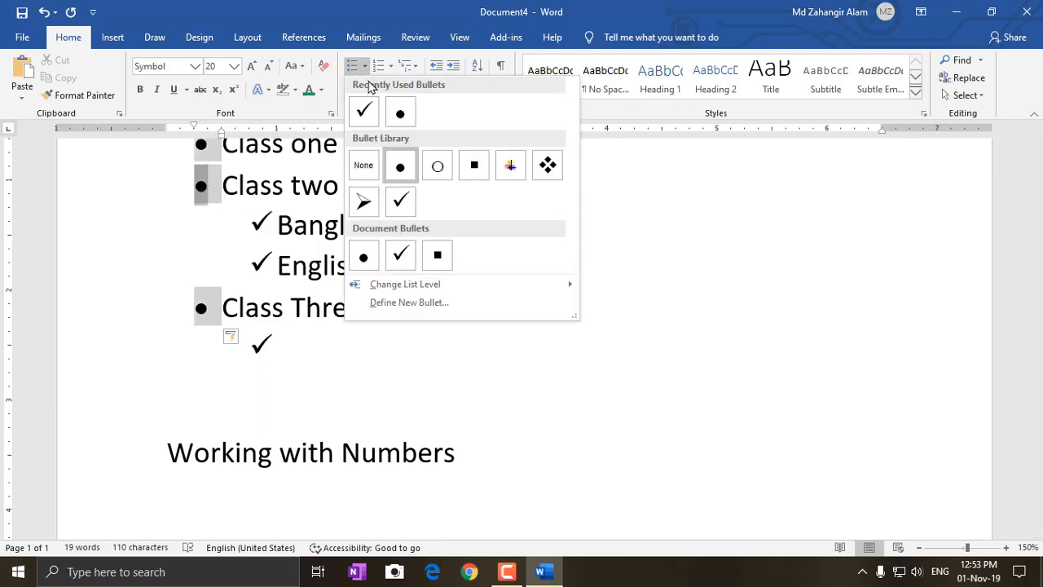
{"action": "left_click", "coordinate": [510, 165]}
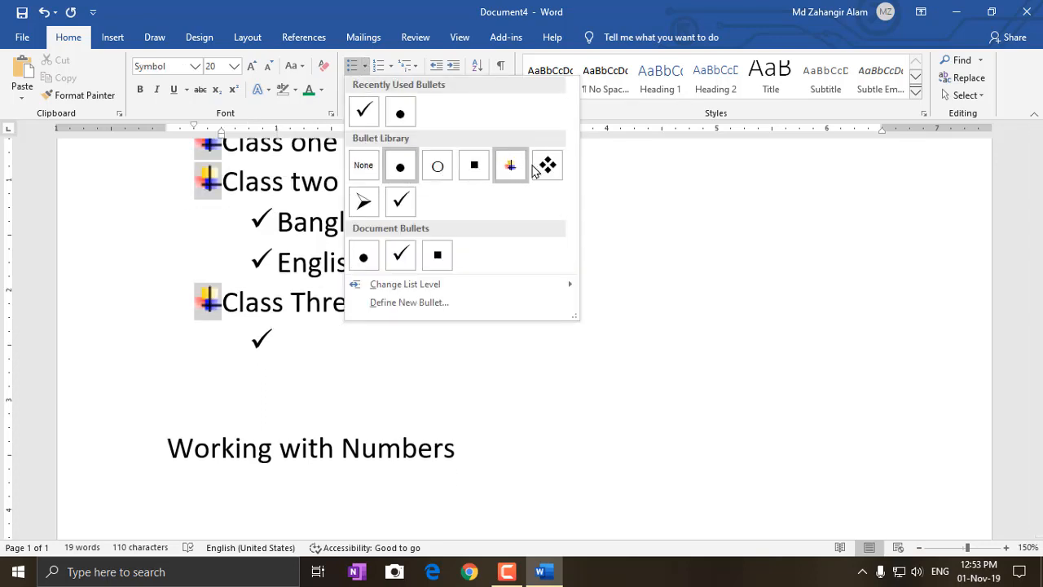
{"action": "left_click", "coordinate": [548, 165]}
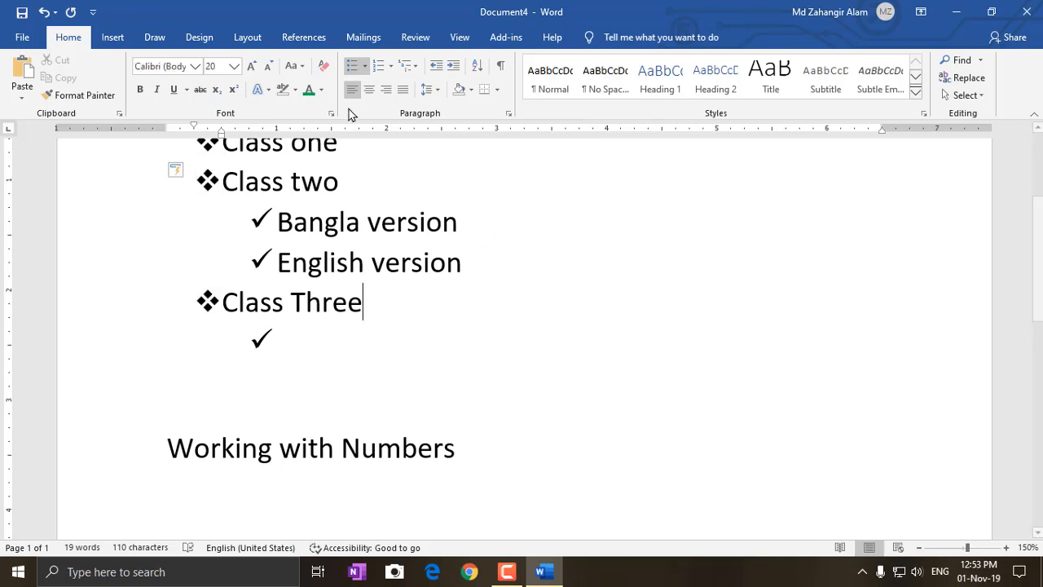
{"action": "left_click", "coordinate": [353, 65]}
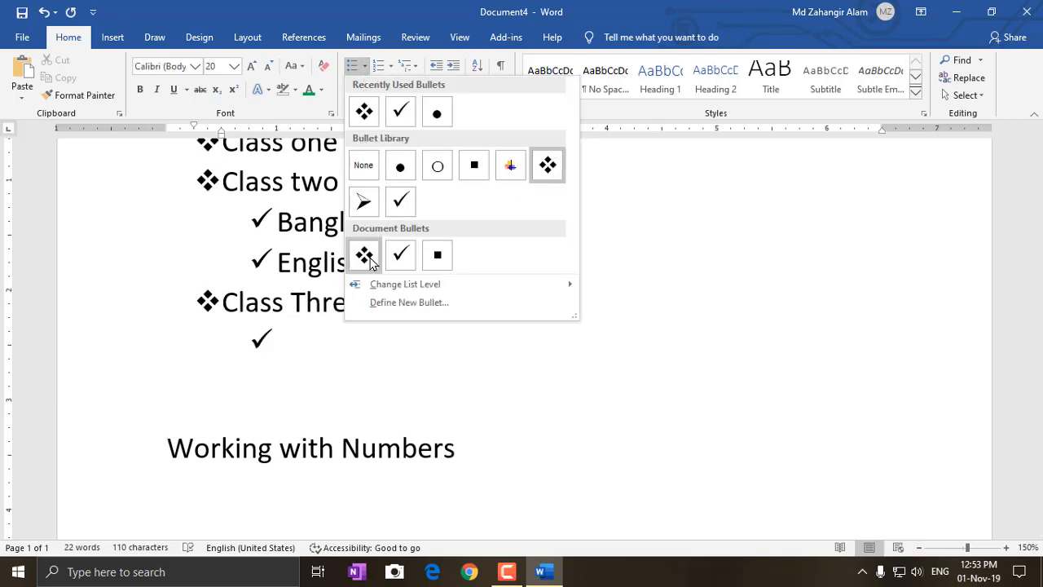
{"action": "mouse_move", "coordinate": [417, 301]}
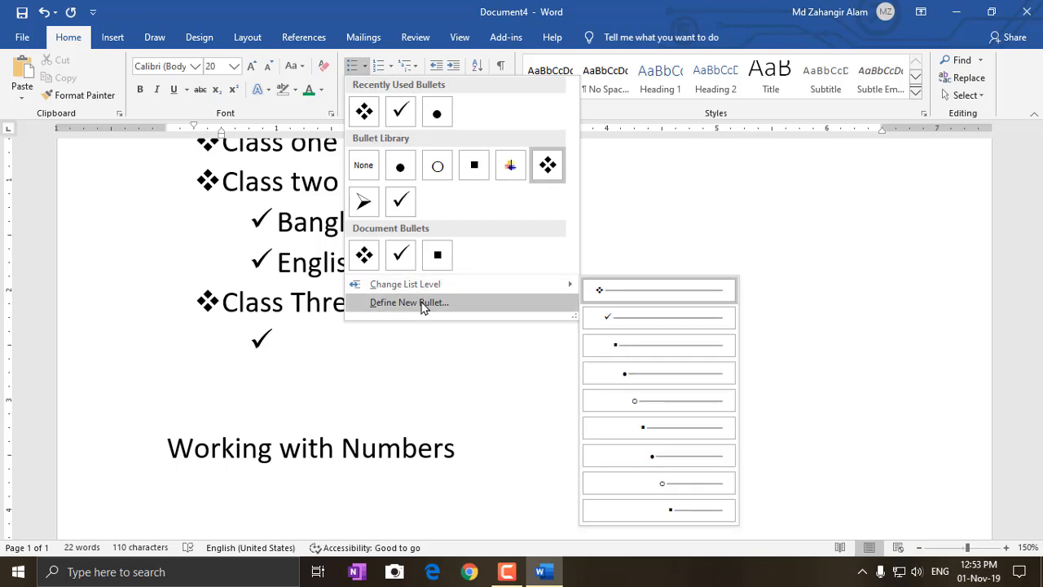
Define a new bullet and browse the symbol and picture choices
{"action": "left_click", "coordinate": [408, 302]}
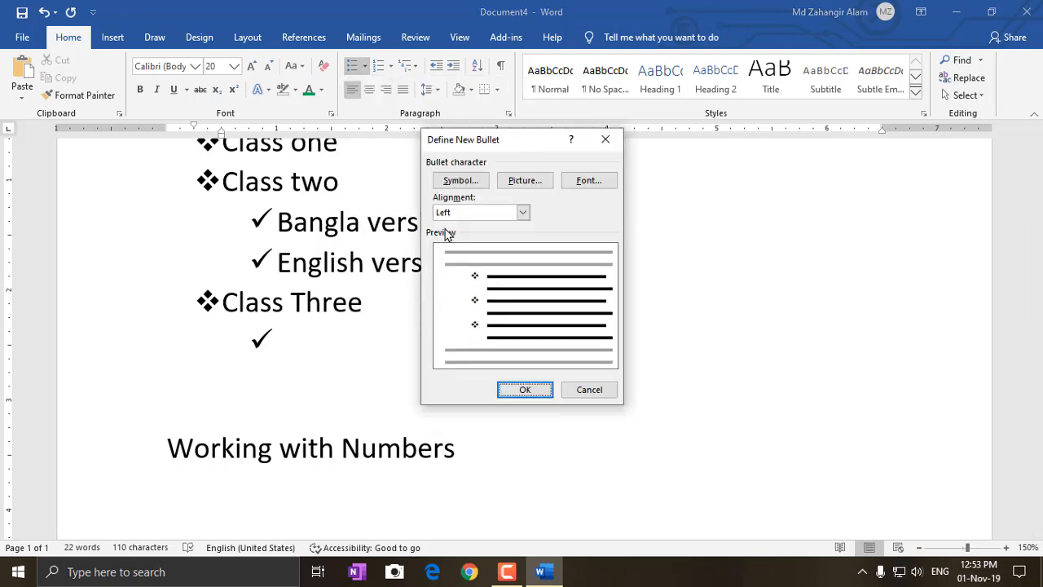
{"action": "left_click", "coordinate": [460, 179]}
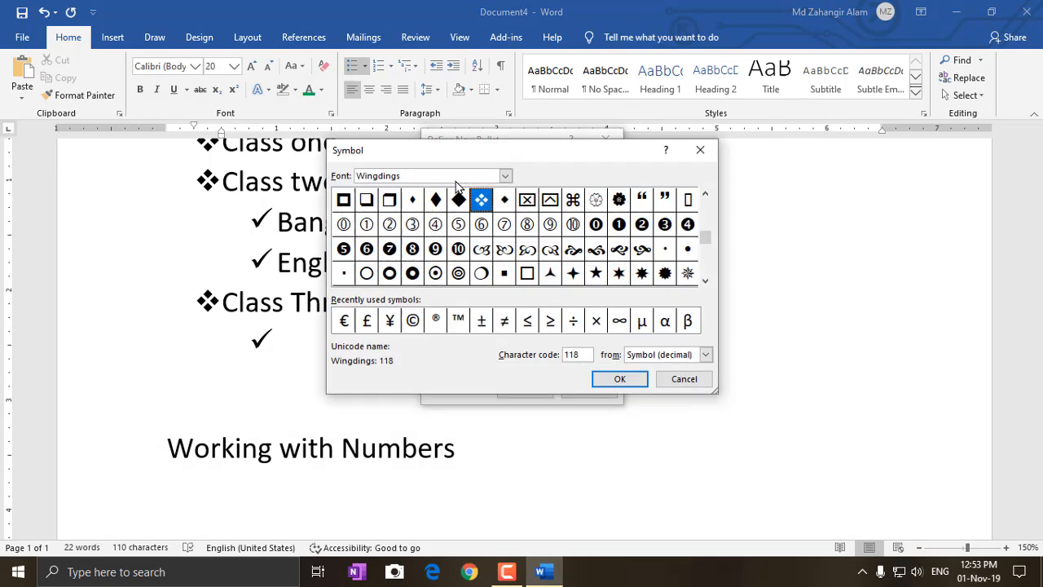
{"action": "mouse_move", "coordinate": [701, 150]}
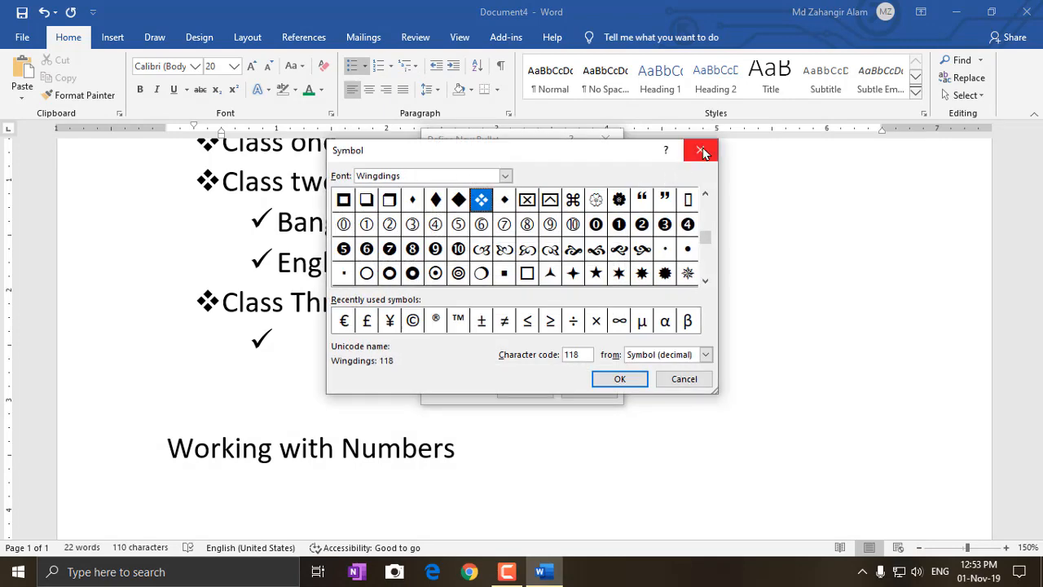
{"action": "left_click", "coordinate": [701, 150]}
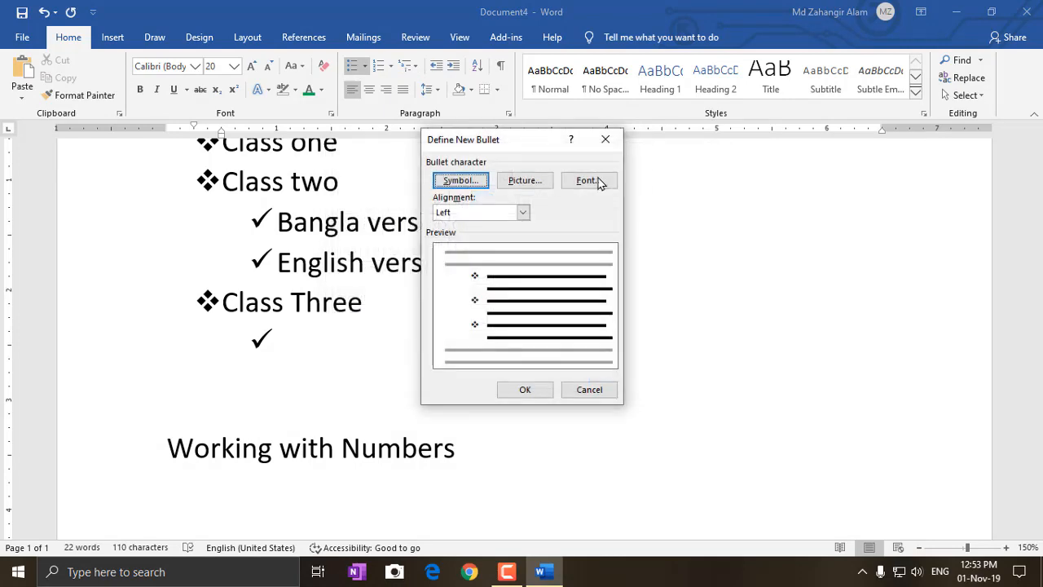
{"action": "left_click", "coordinate": [525, 179]}
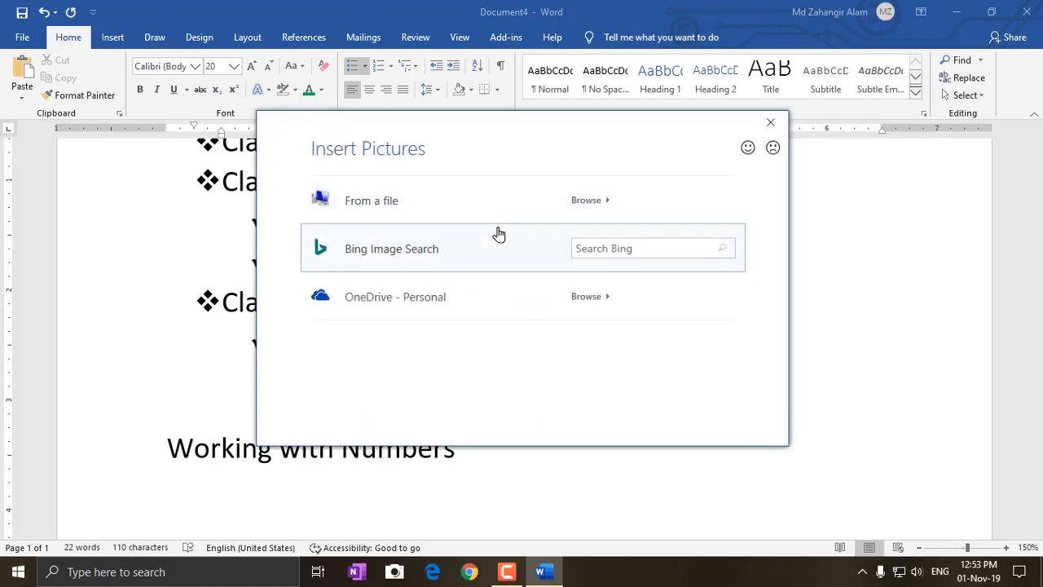
{"action": "mouse_move", "coordinate": [769, 122]}
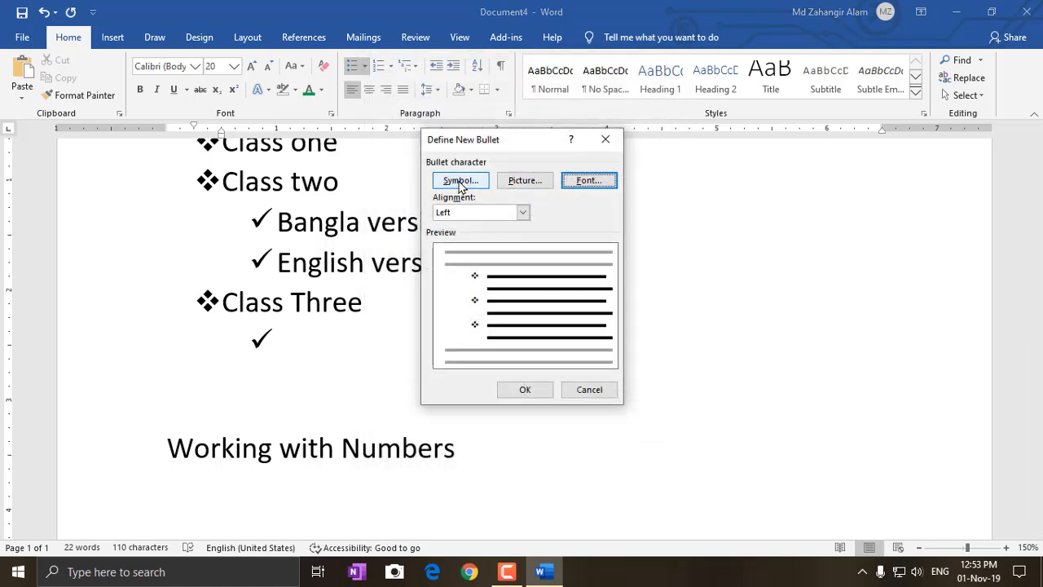
Choose the infinity symbol as the new main-level bullet and confirm it
{"action": "left_click", "coordinate": [460, 179]}
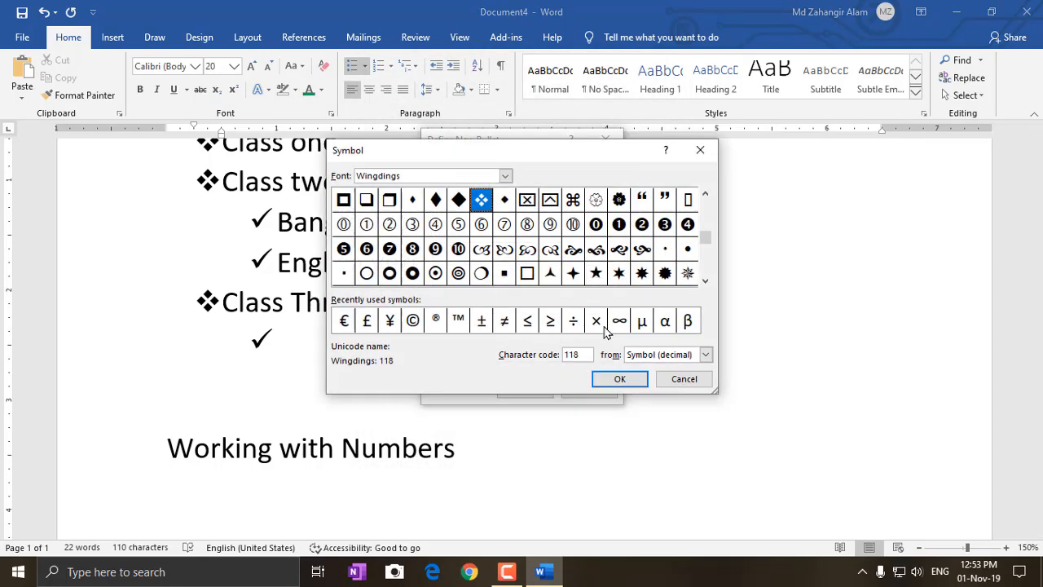
{"action": "left_click", "coordinate": [619, 319]}
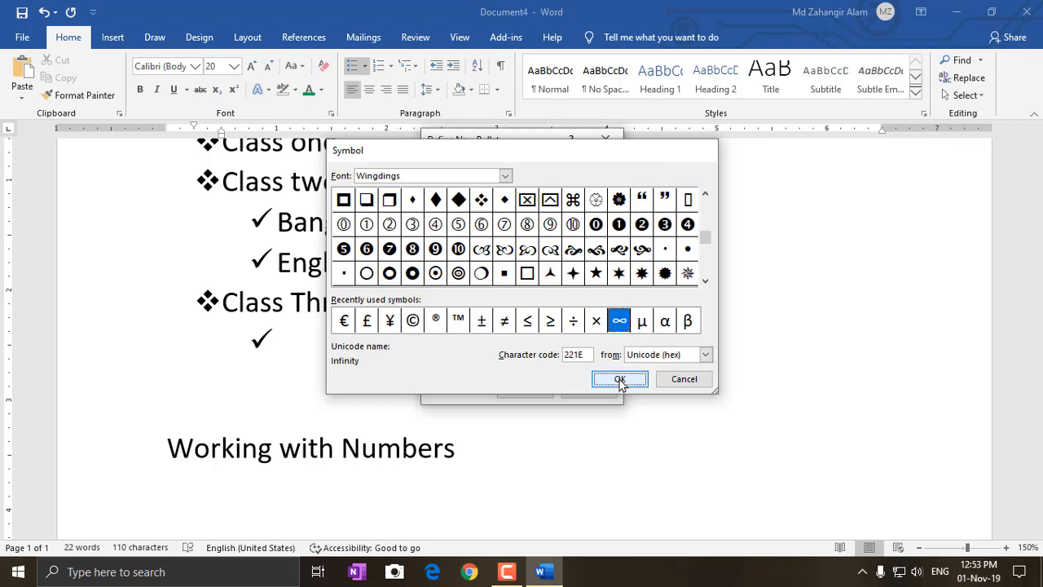
{"action": "left_click", "coordinate": [619, 378]}
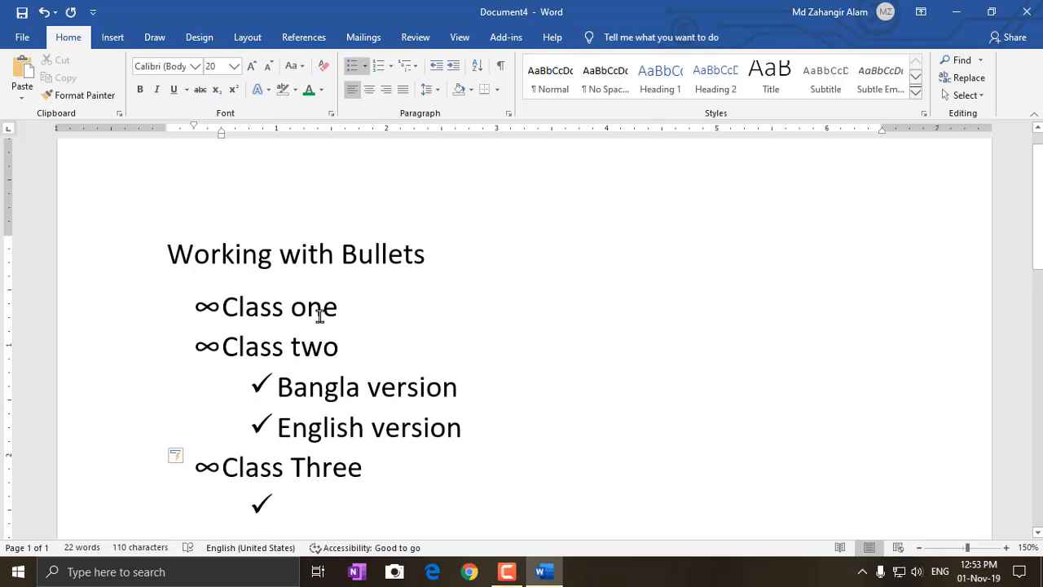
{"action": "scroll", "scroll_direction": "down", "scroll_amount": 3}
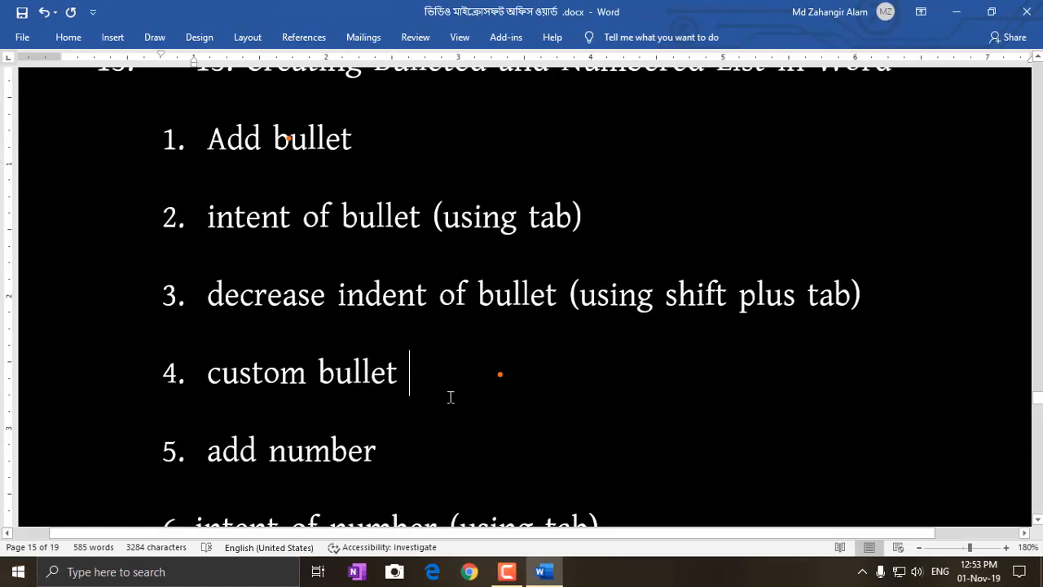
{"action": "scroll", "scroll_direction": "down", "scroll_amount": 3}
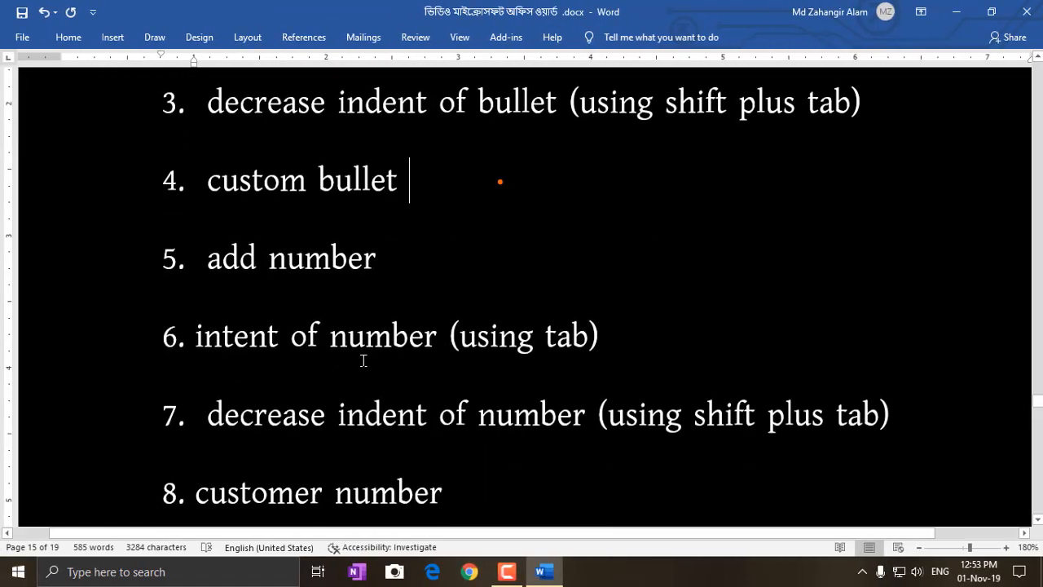
{"action": "left_click_drag", "start_coordinate": [194, 237], "coordinate": [425, 296]}
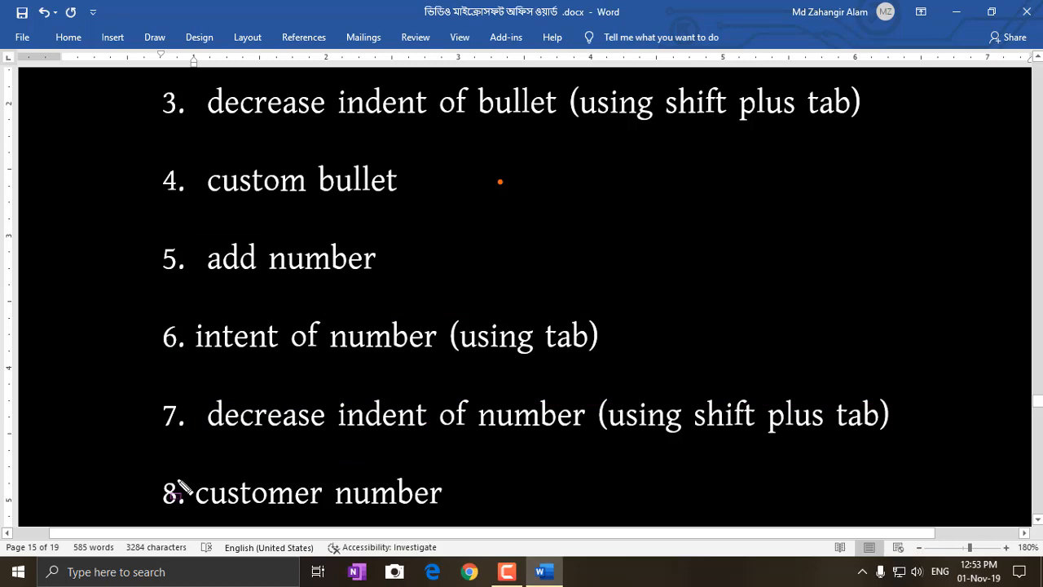
{"action": "scroll", "scroll_direction": "down", "scroll_amount": 3}
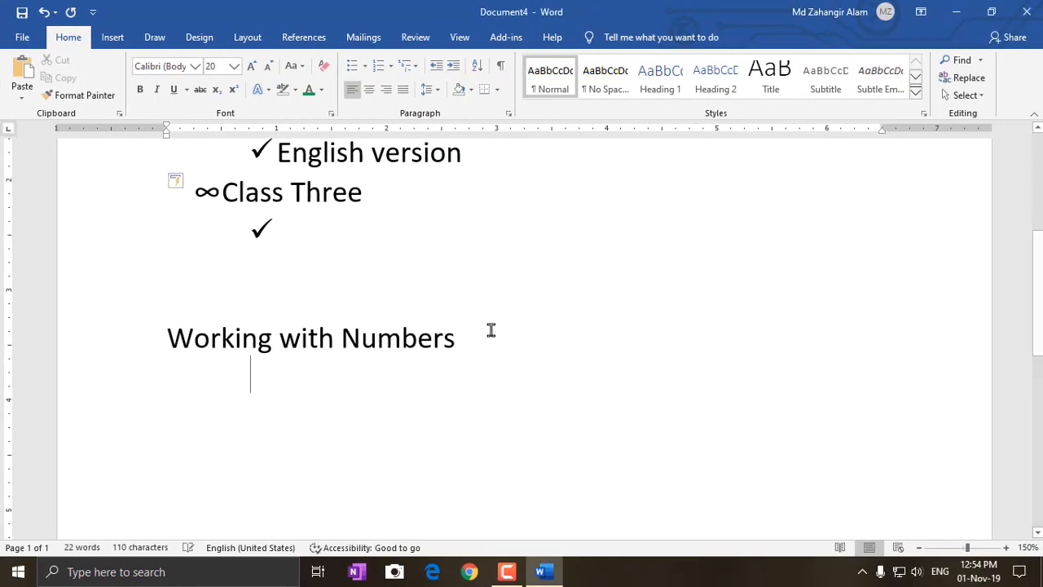
Start a numbered list with items One, Two and Three
{"action": "left_click", "coordinate": [378, 65]}
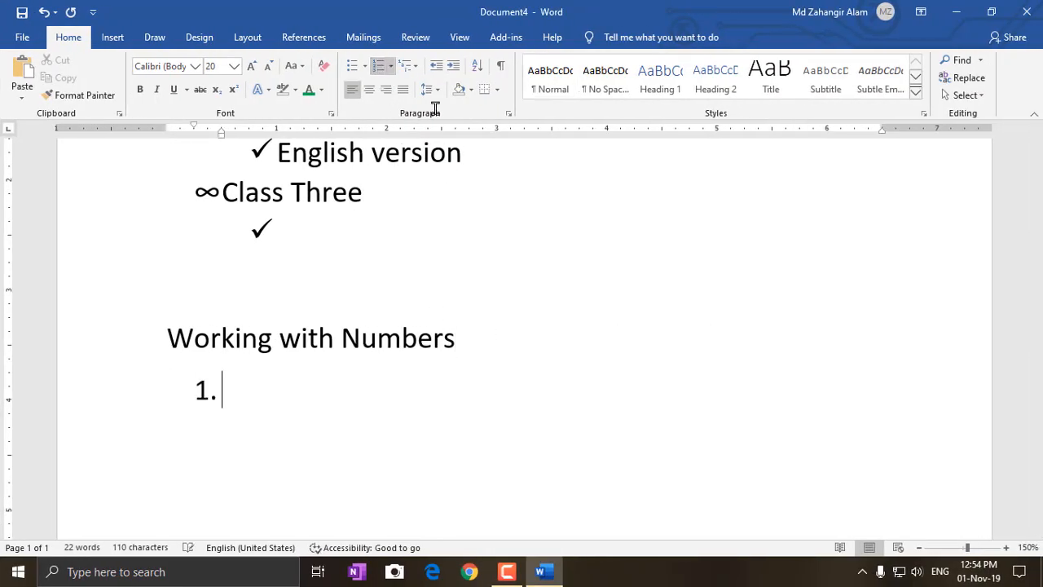
{"action": "type", "text": "o"}
{"action": "type", "text": "t"}
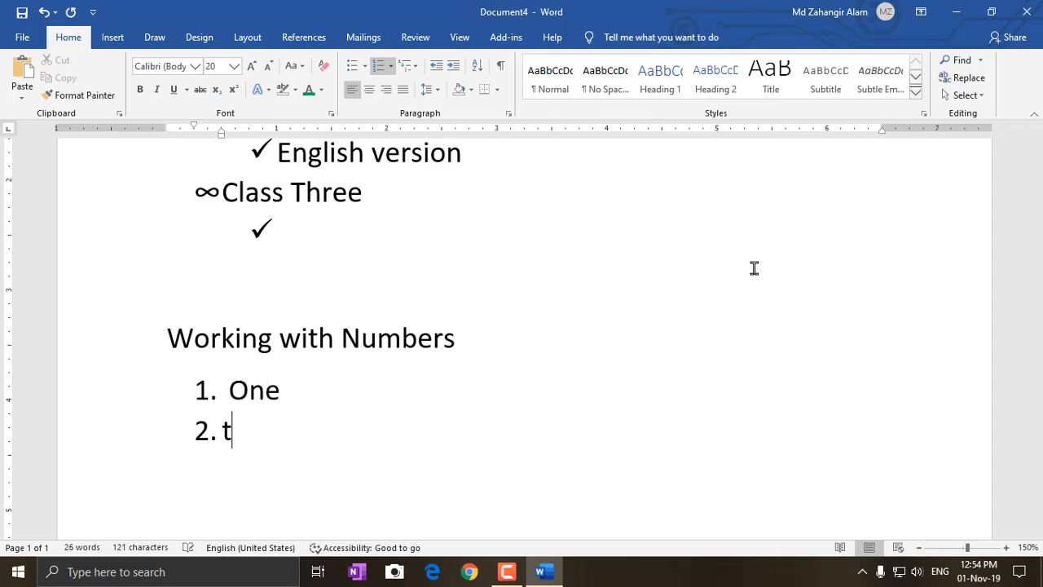
{"action": "type", "text": "wo"}
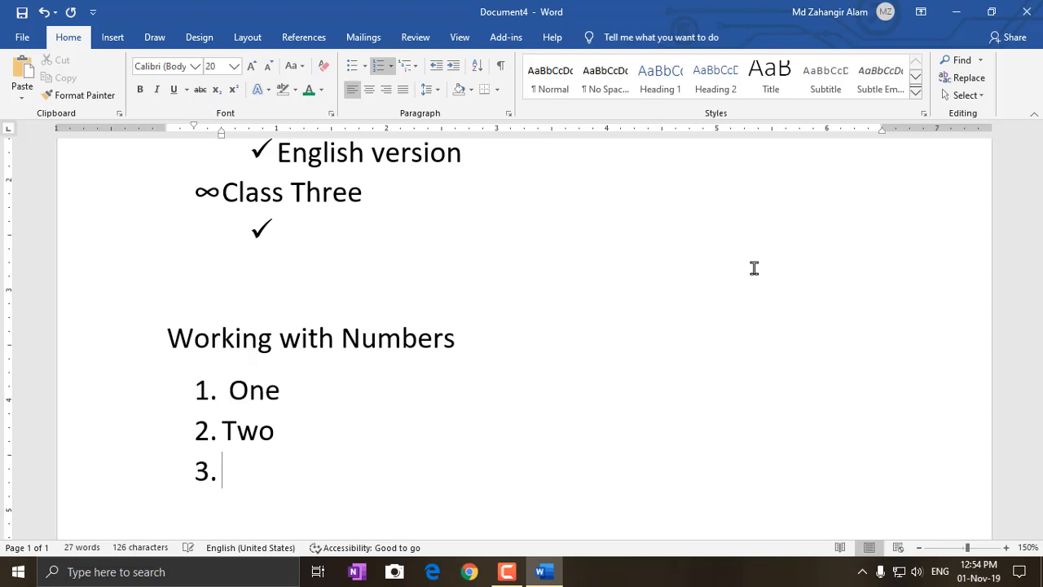
{"action": "type", "text": "Thr"}
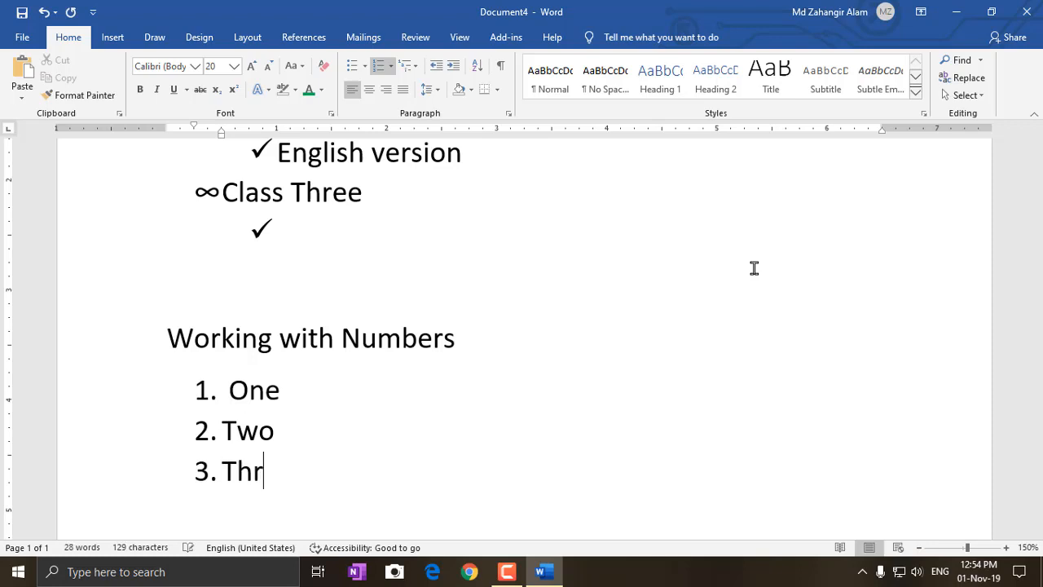
{"action": "key", "text": "enter"}
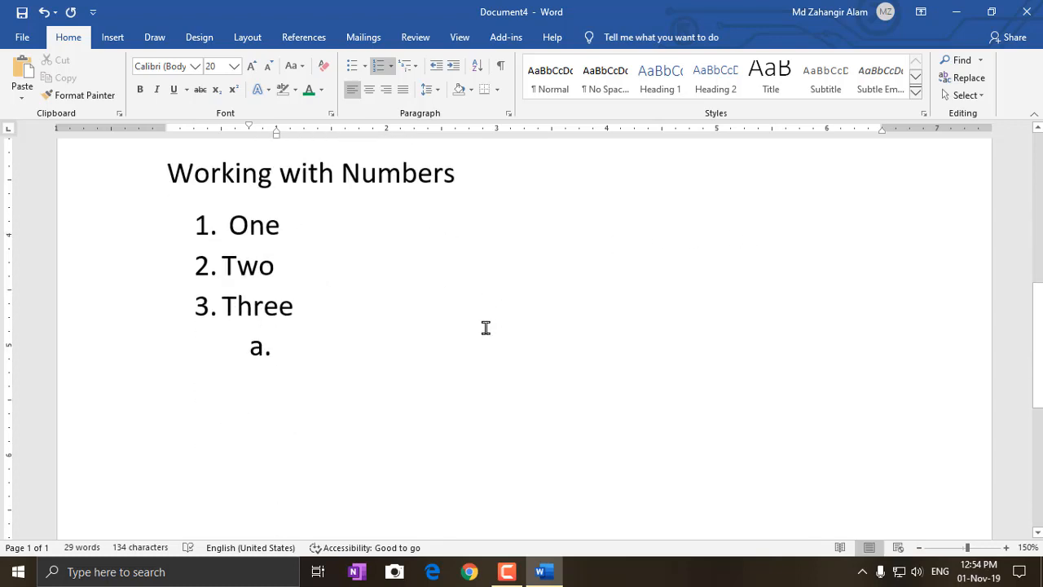
{"action": "mouse_move", "coordinate": [486, 326]}
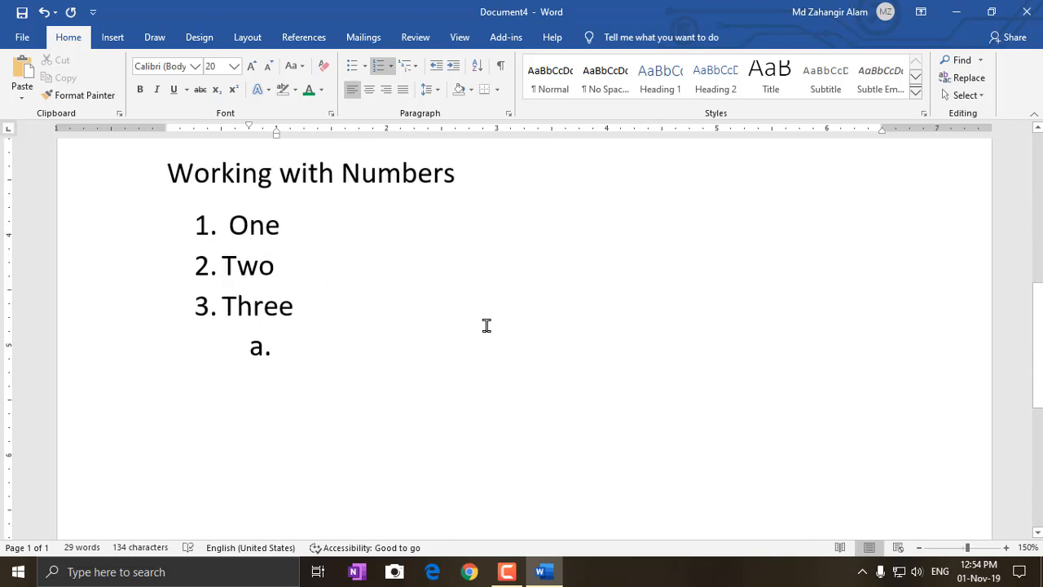
Add lettered sub-items Bangla, English and Math under Three, then return to main numbering
{"action": "type", "text": "bangla"}
{"action": "type", "text": "E"}
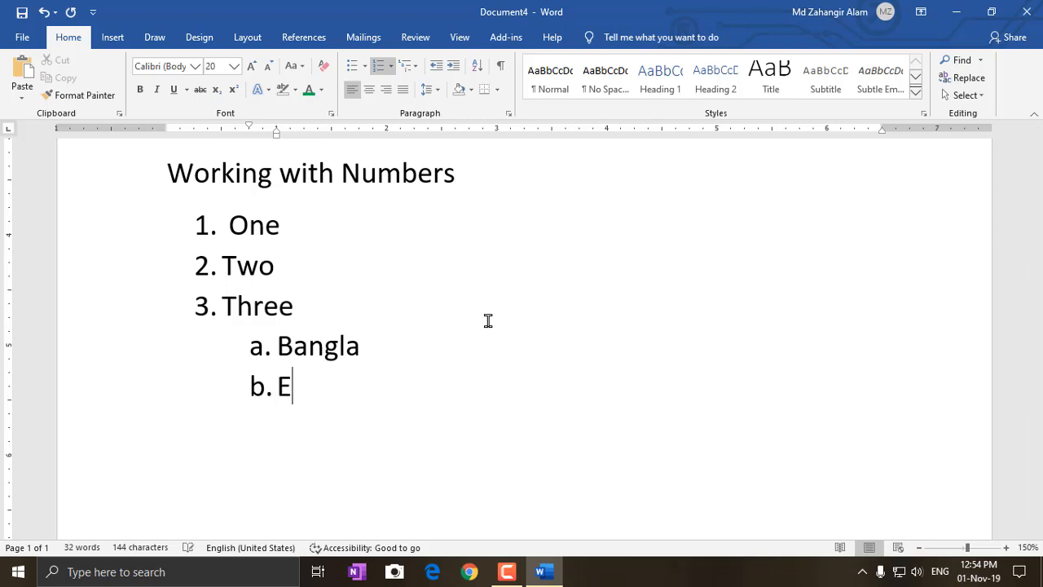
{"action": "type", "text": "nglish"}
{"action": "type", "text": "mat"}
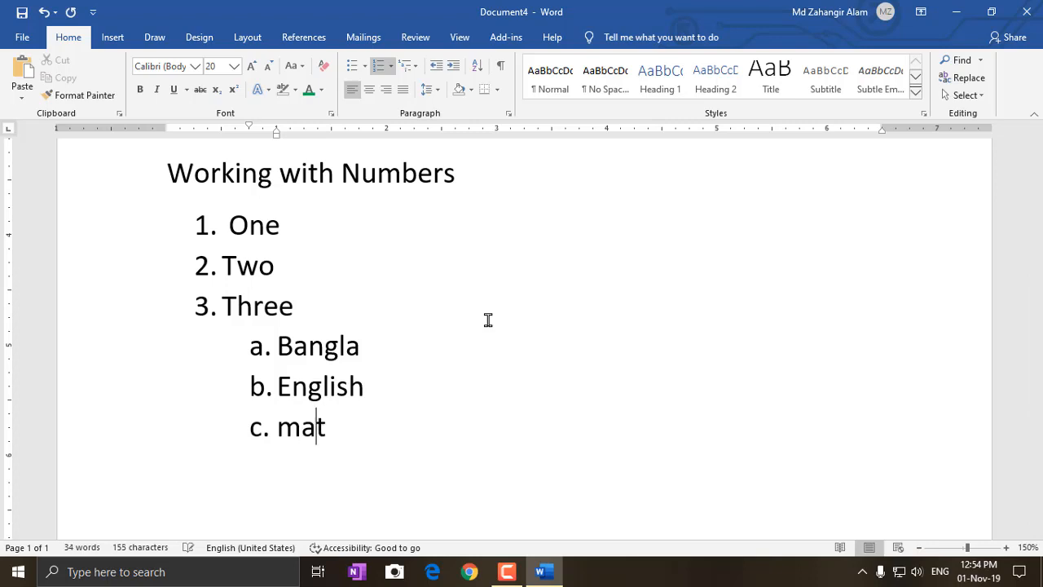
{"action": "key", "text": "enter"}
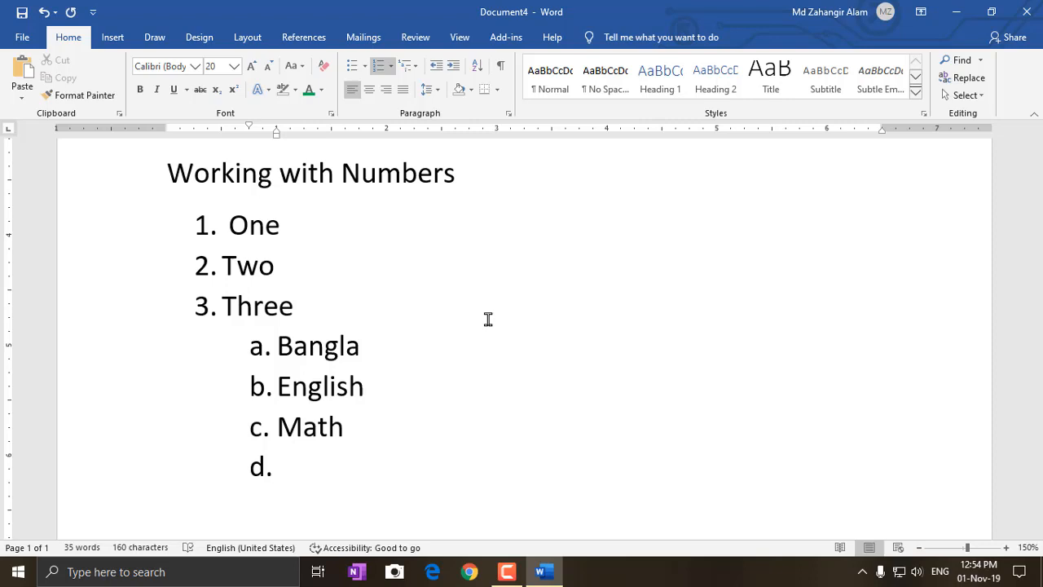
{"action": "key", "text": "Tab"}
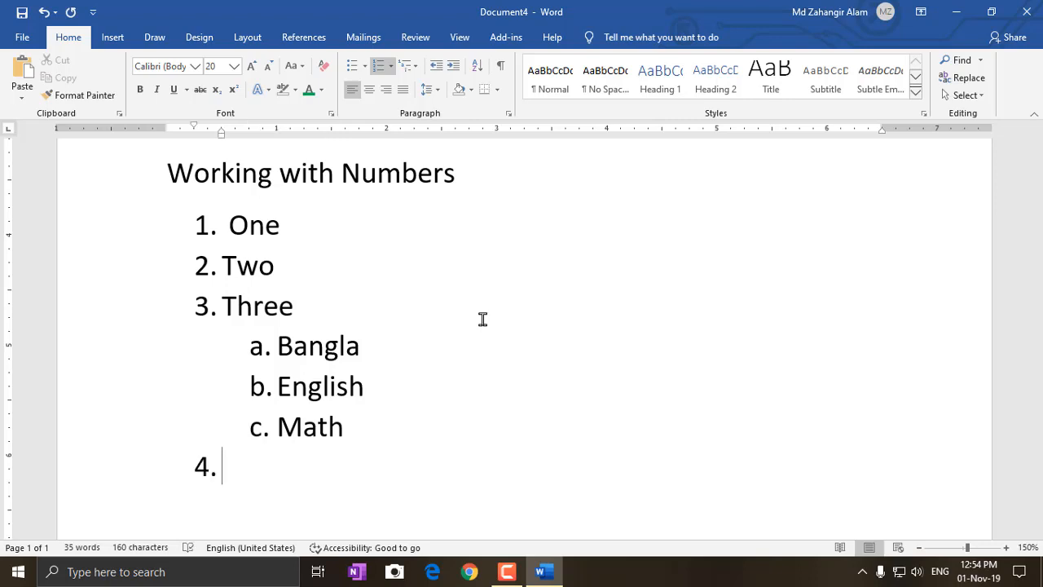
Add items Four and Five to the main numbered list
{"action": "type", "text": "fo"}
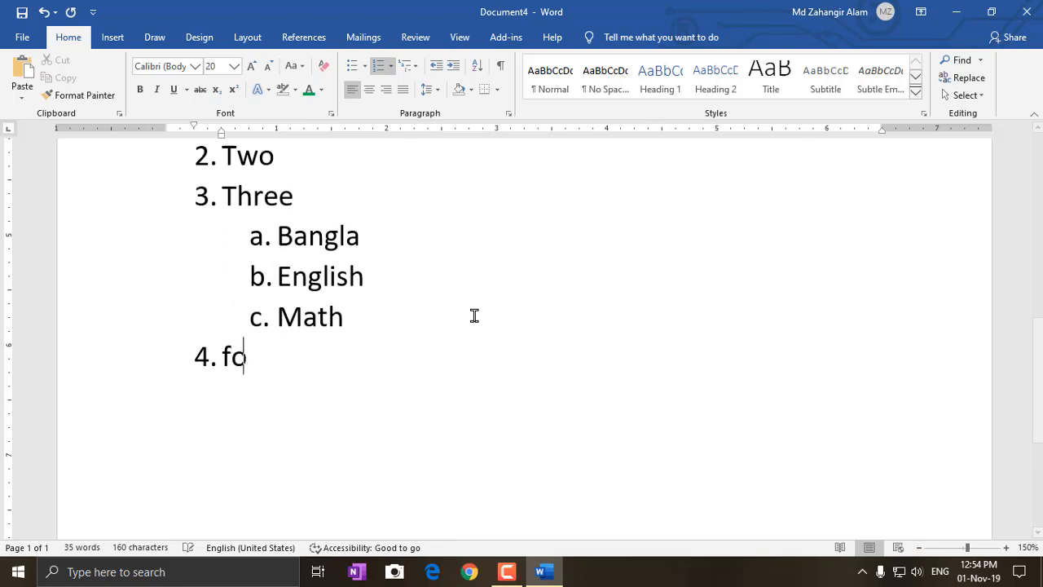
{"action": "type", "text": "ur"}
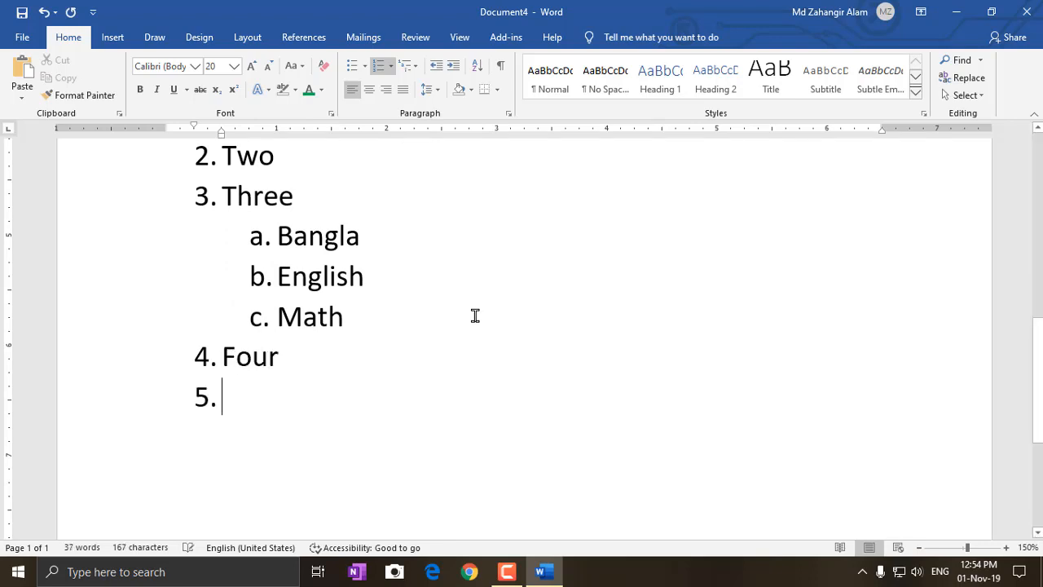
{"action": "type", "text": "five"}
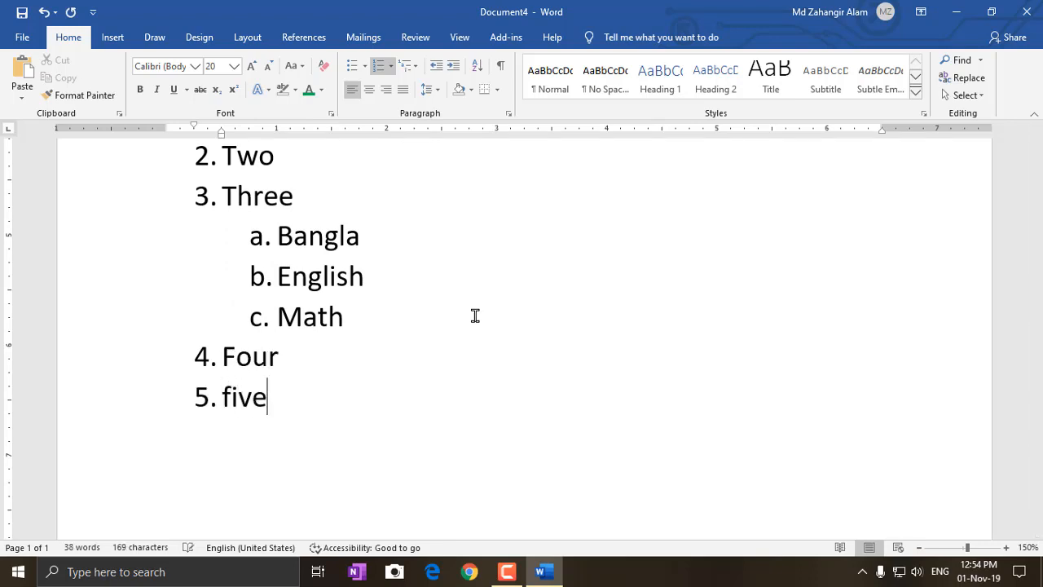
{"action": "key", "text": "Enter"}
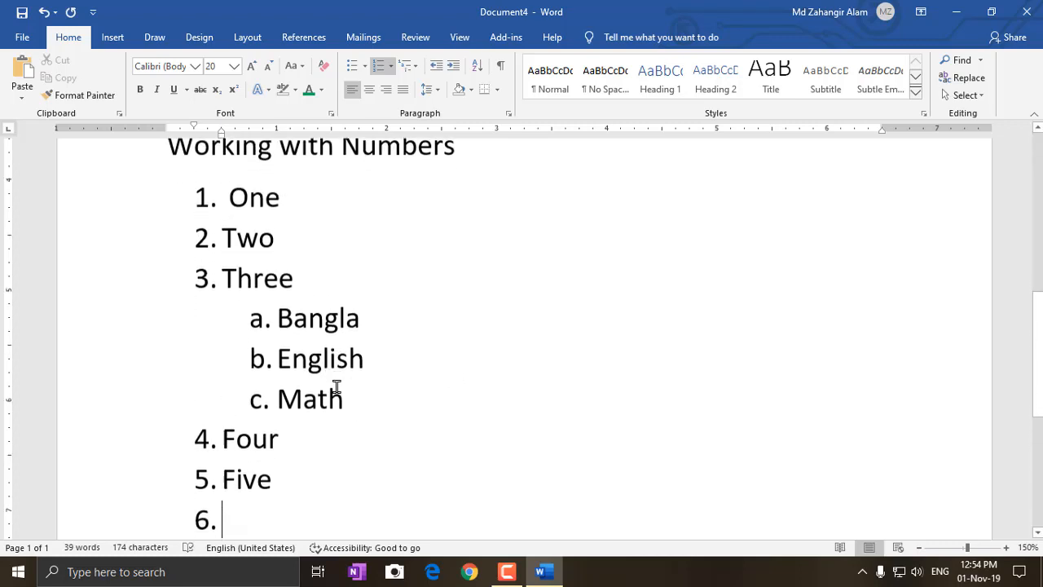
Bring up the numbering format options for the list and choose Define New Number Format
{"action": "scroll", "scroll_direction": "down", "scroll_amount": 3}
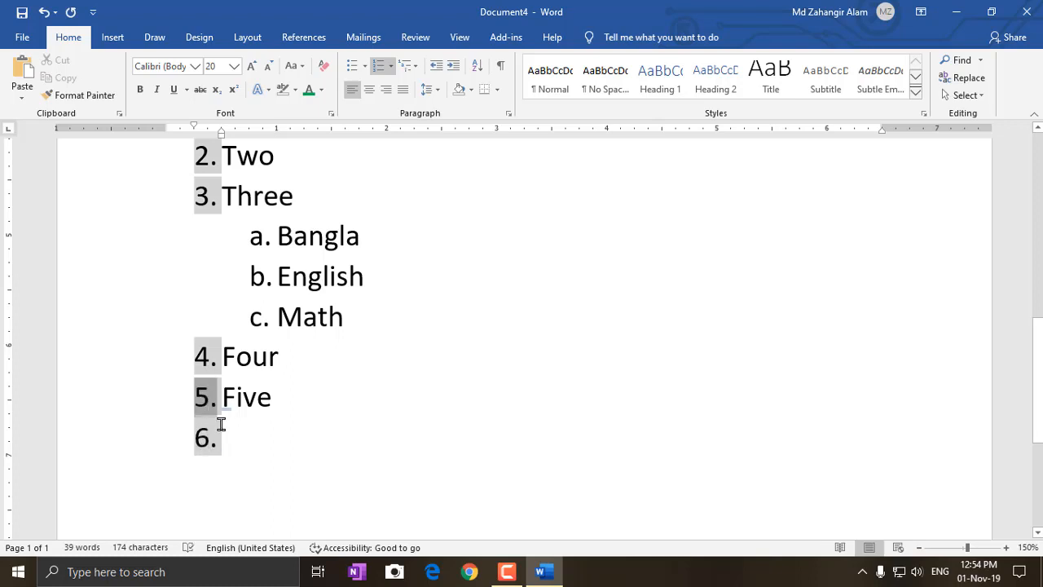
{"action": "right_click", "coordinate": [220, 424]}
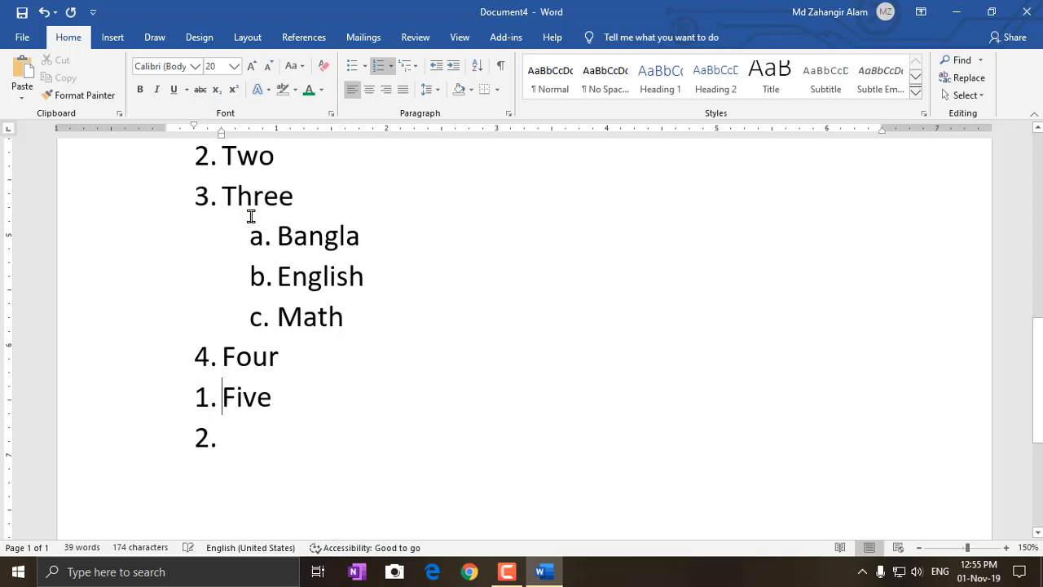
{"action": "mouse_move", "coordinate": [251, 222]}
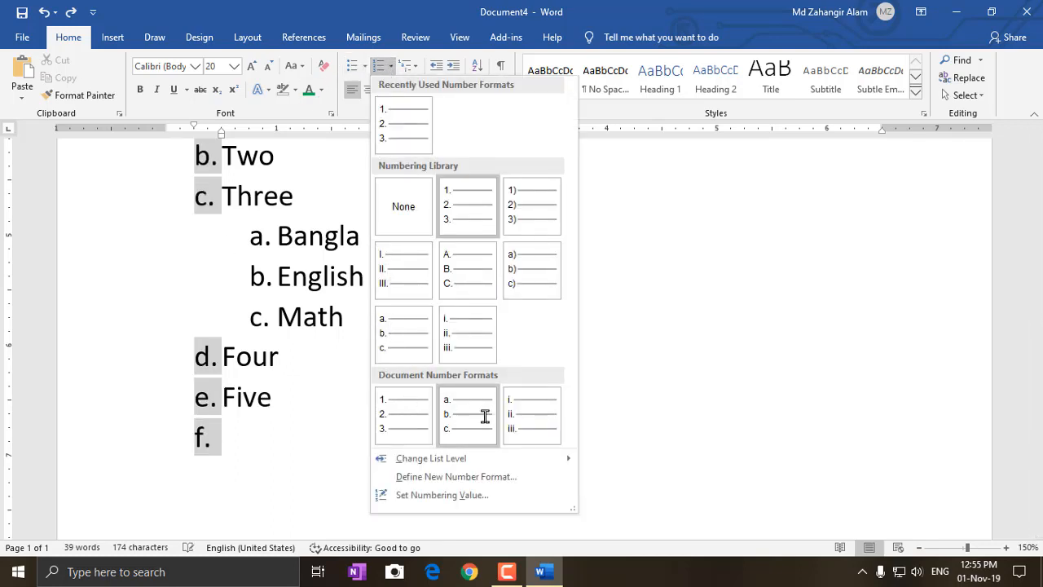
{"action": "left_click", "coordinate": [404, 416]}
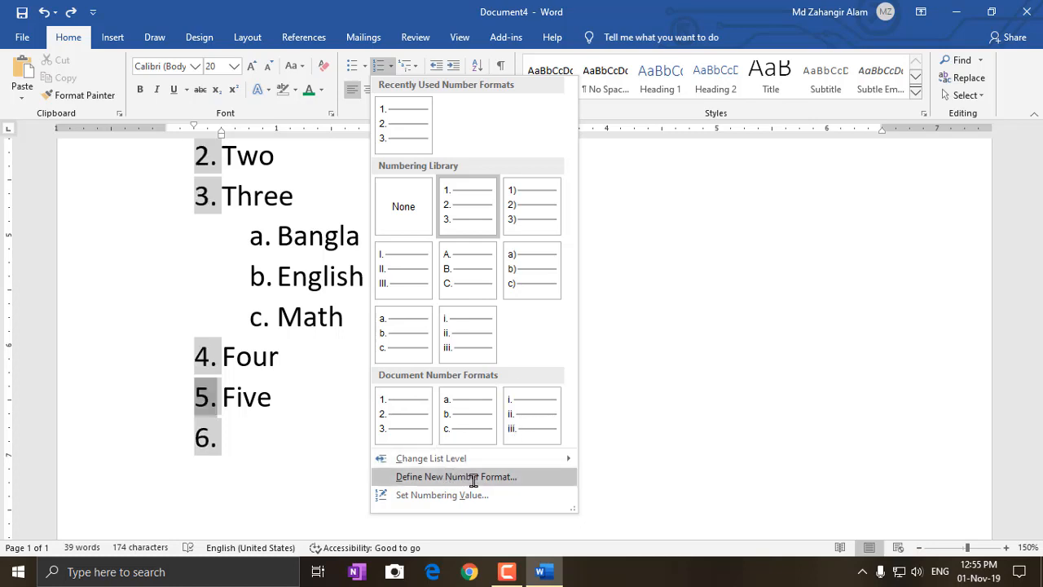